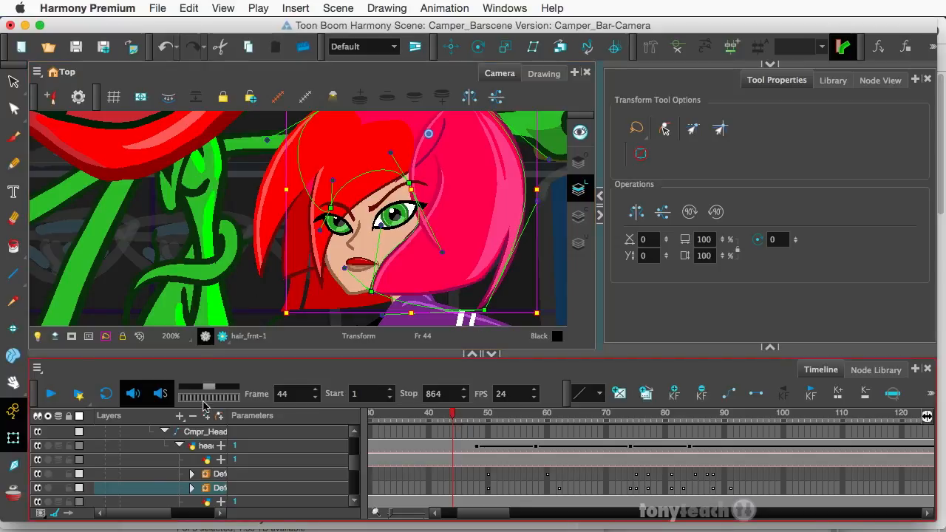
Scrub through frames of the head lean to inspect the hair.
{"action": "left_click", "coordinate": [161, 393]}
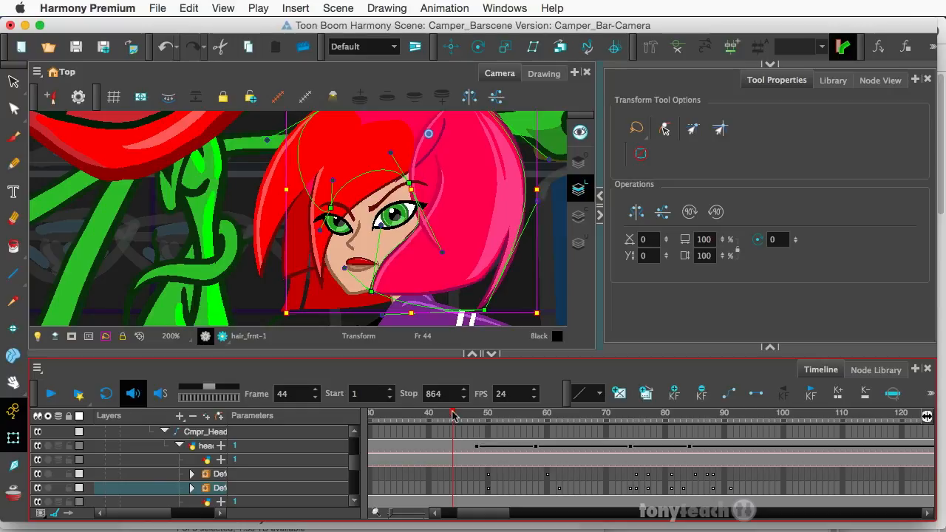
{"action": "mouse_move", "coordinate": [407, 171]}
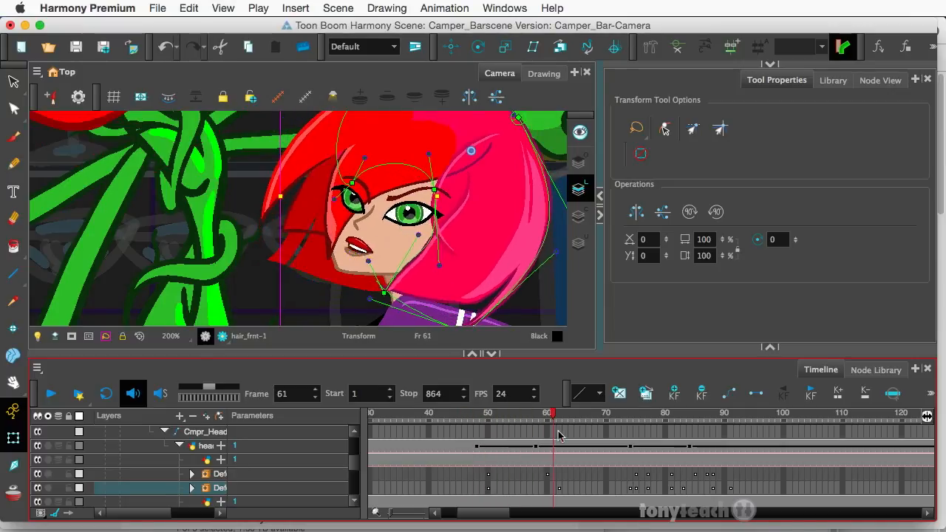
{"action": "left_click", "coordinate": [688, 414]}
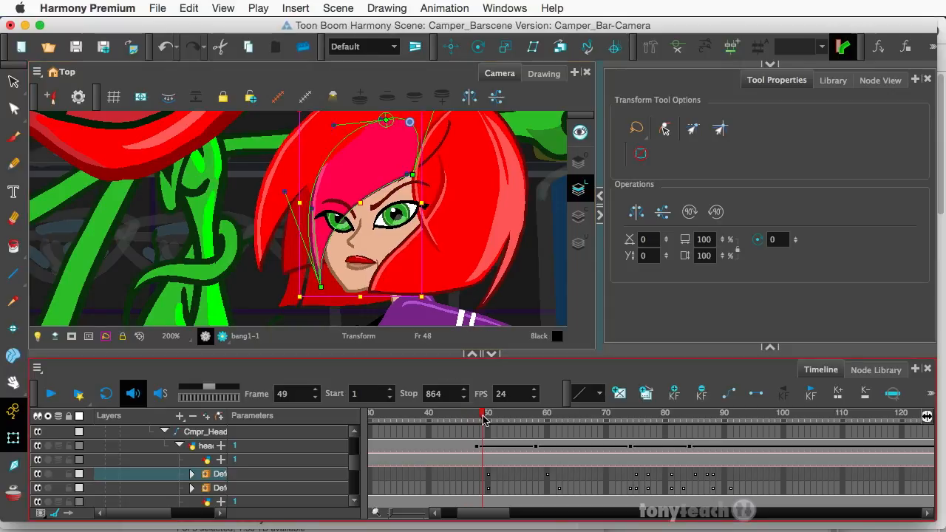
{"action": "left_click", "coordinate": [572, 415]}
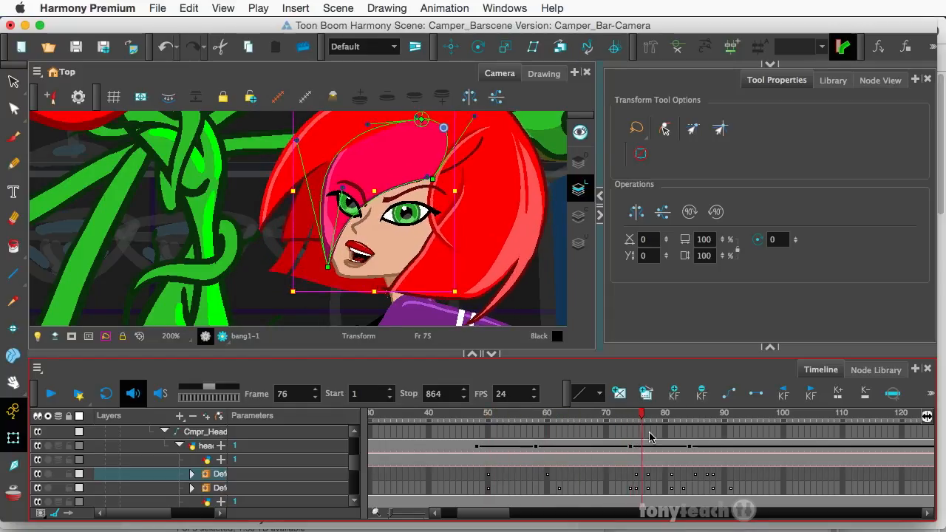
{"action": "left_click", "coordinate": [724, 416]}
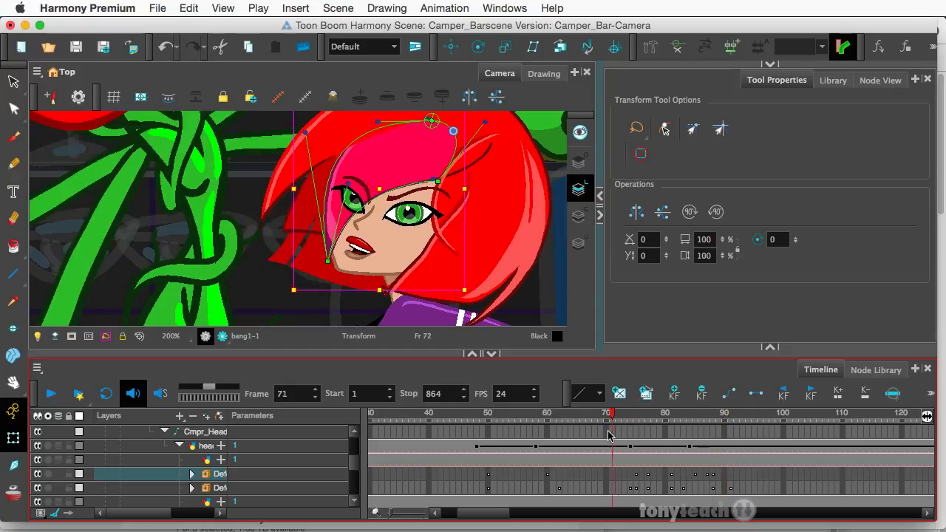
{"action": "left_click", "coordinate": [488, 417]}
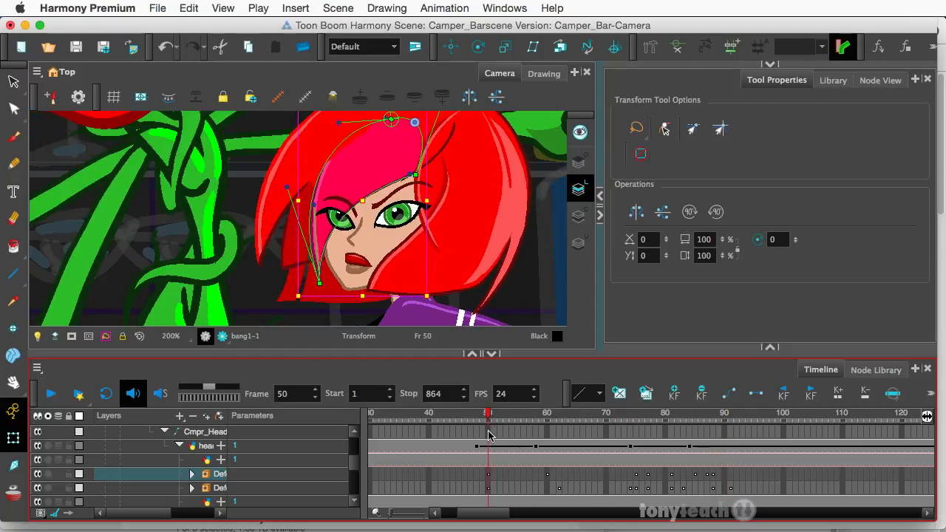
Return to the start of the lean and select the bang2-1 hair drawing.
{"action": "left_click", "coordinate": [480, 414]}
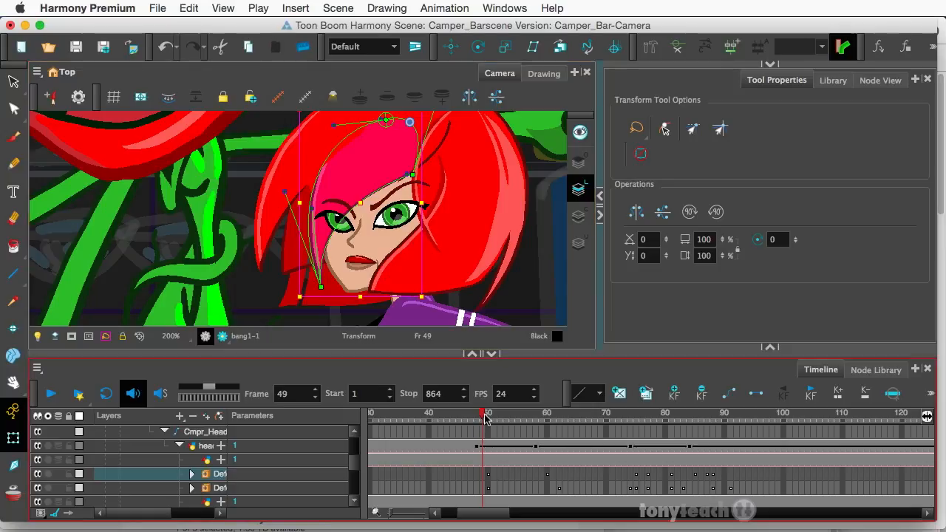
{"action": "left_click", "coordinate": [605, 412]}
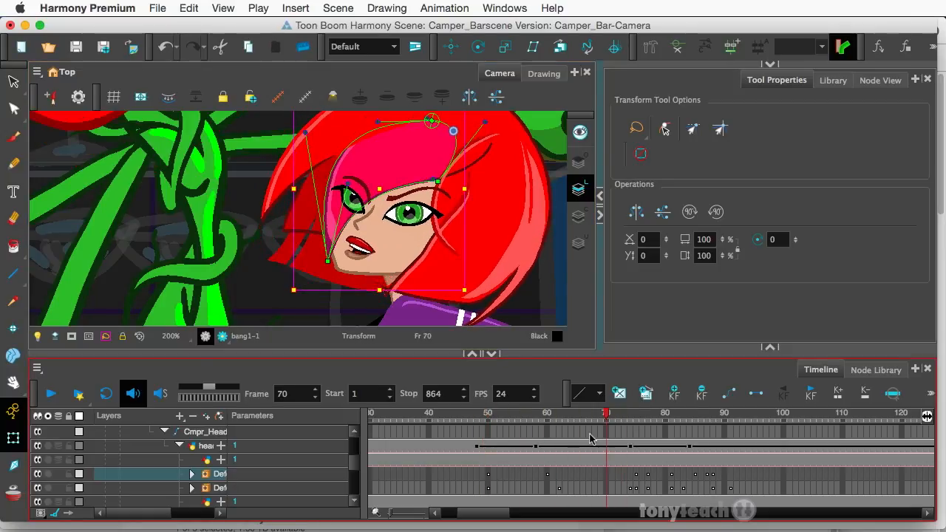
{"action": "left_click", "coordinate": [464, 412]}
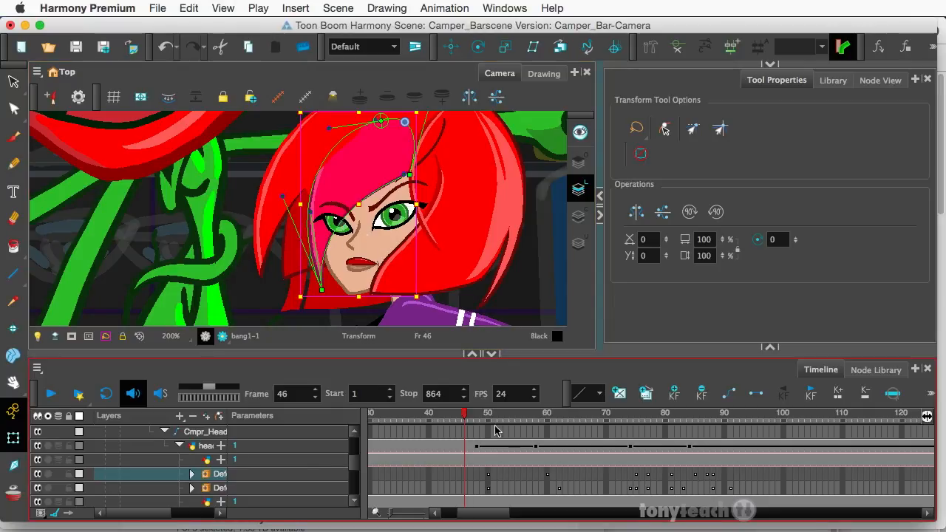
{"action": "left_click", "coordinate": [475, 414]}
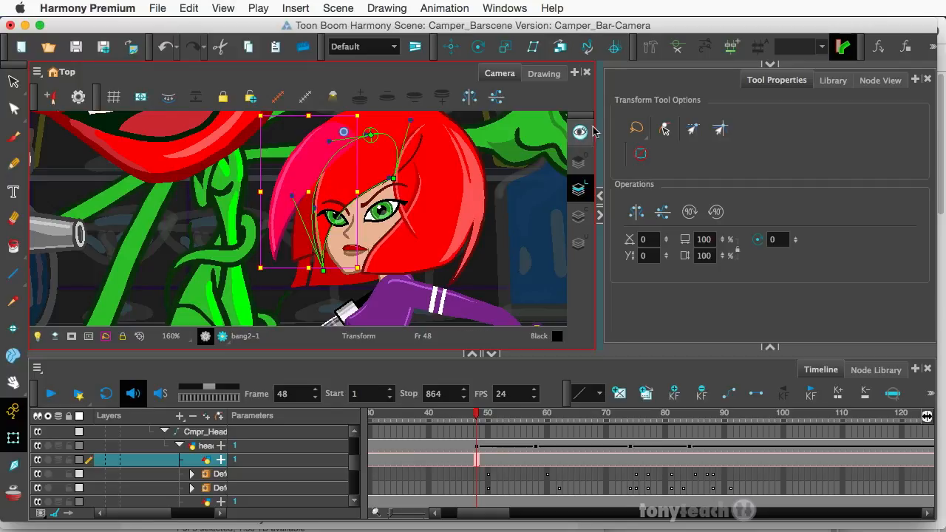
{"action": "mouse_move", "coordinate": [648, 47]}
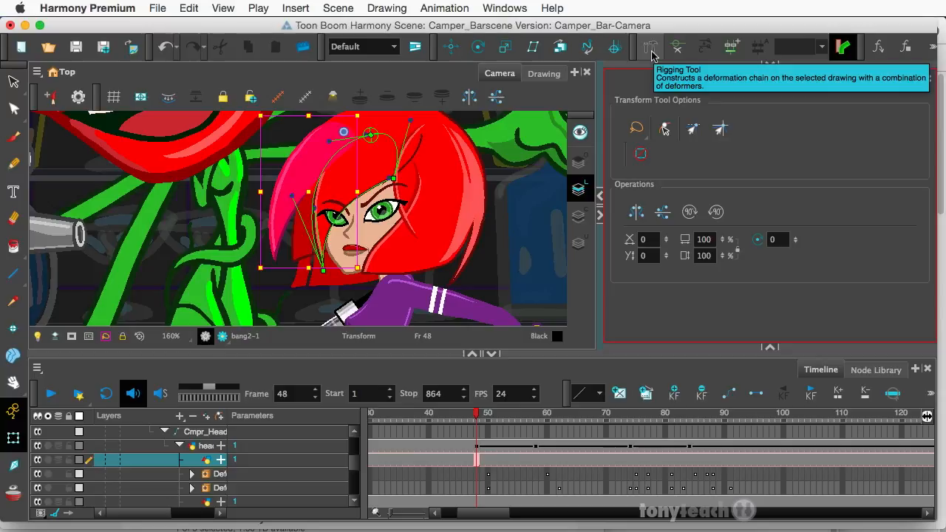
Activate the Rigging tool on the bang2-1 drawing at frame 48.
{"action": "left_click", "coordinate": [650, 46]}
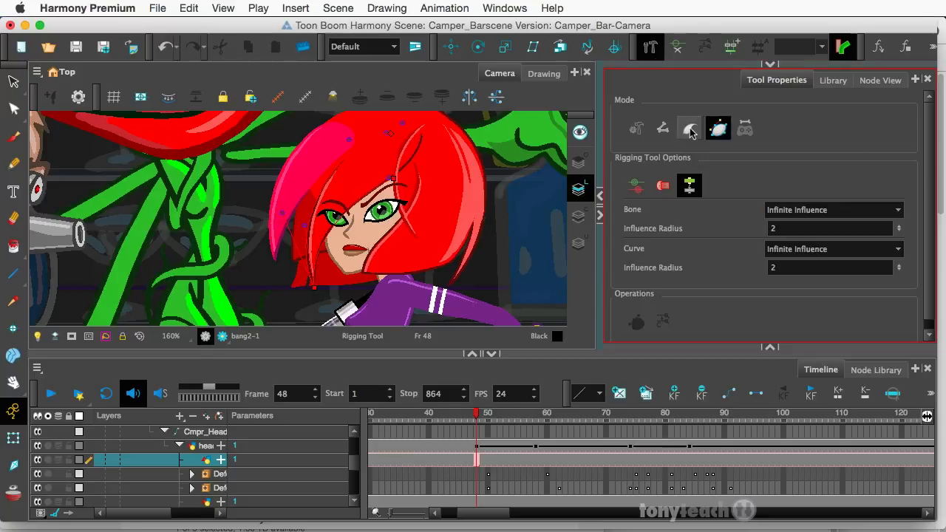
{"action": "mouse_move", "coordinate": [717, 129]}
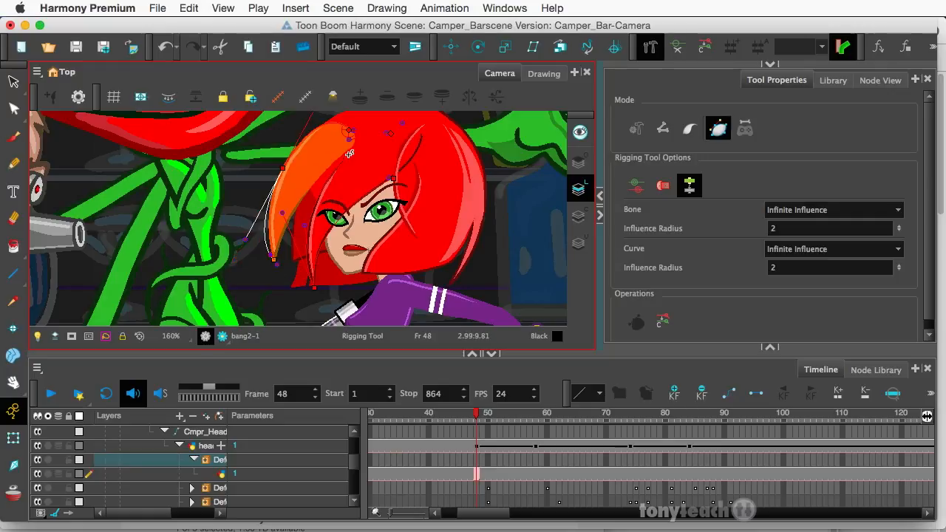
{"action": "mouse_move", "coordinate": [339, 158]}
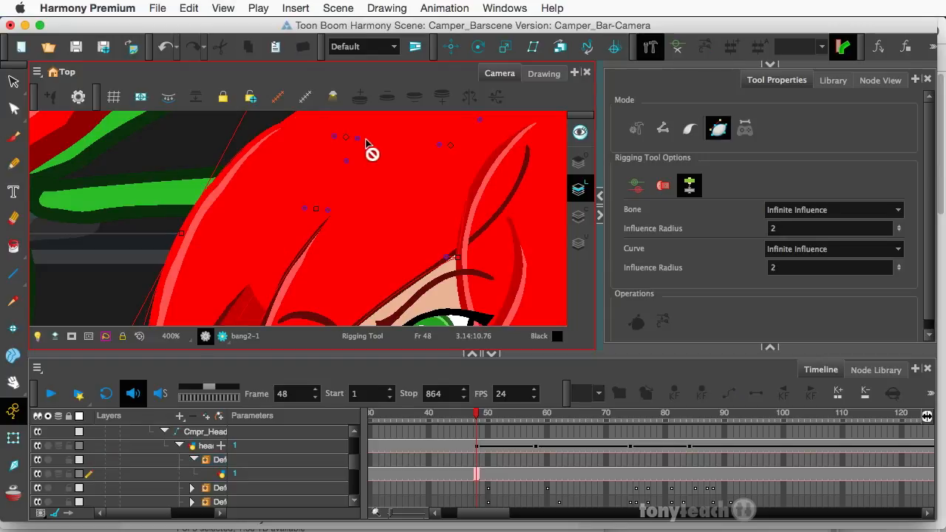
{"action": "mouse_move", "coordinate": [358, 216]}
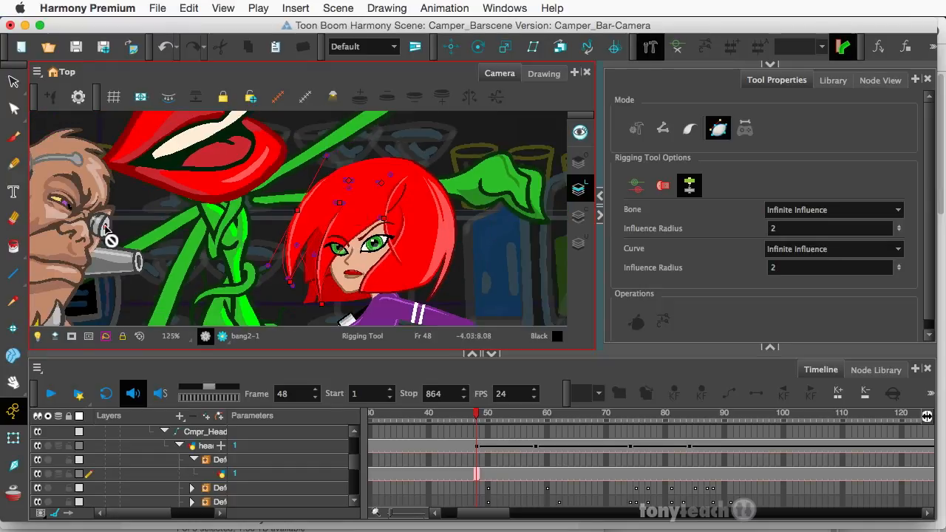
{"action": "mouse_move", "coordinate": [120, 247]}
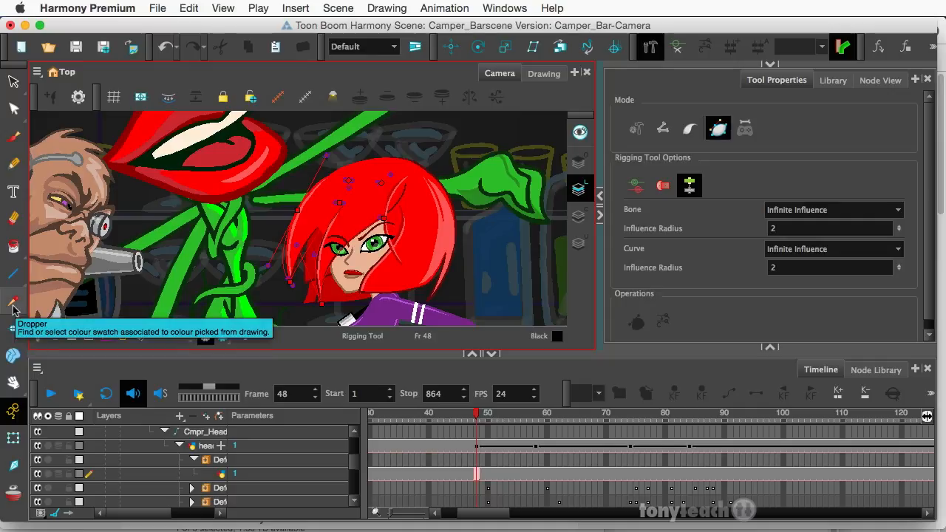
Recolour the hair's Red palette swatch to bright yellow.
{"action": "left_click", "coordinate": [13, 301]}
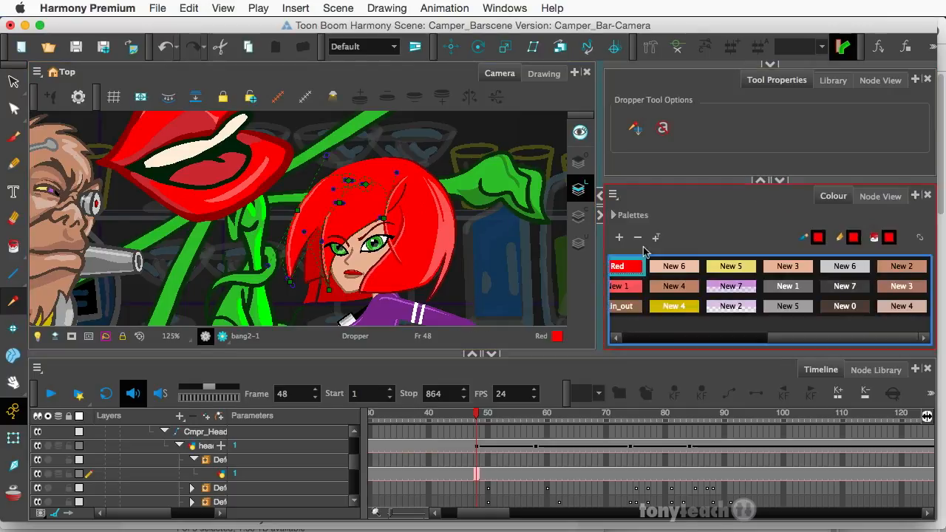
{"action": "double_click", "coordinate": [626, 266]}
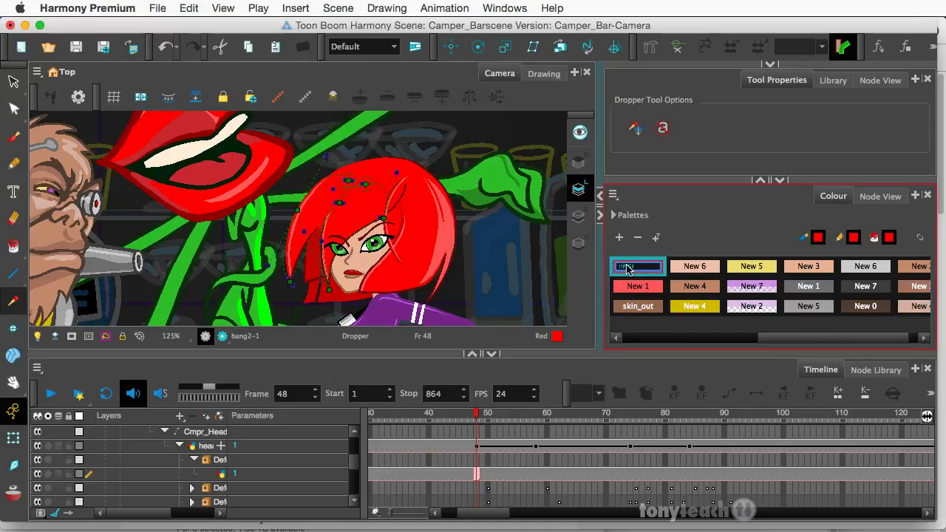
{"action": "double_click", "coordinate": [637, 266]}
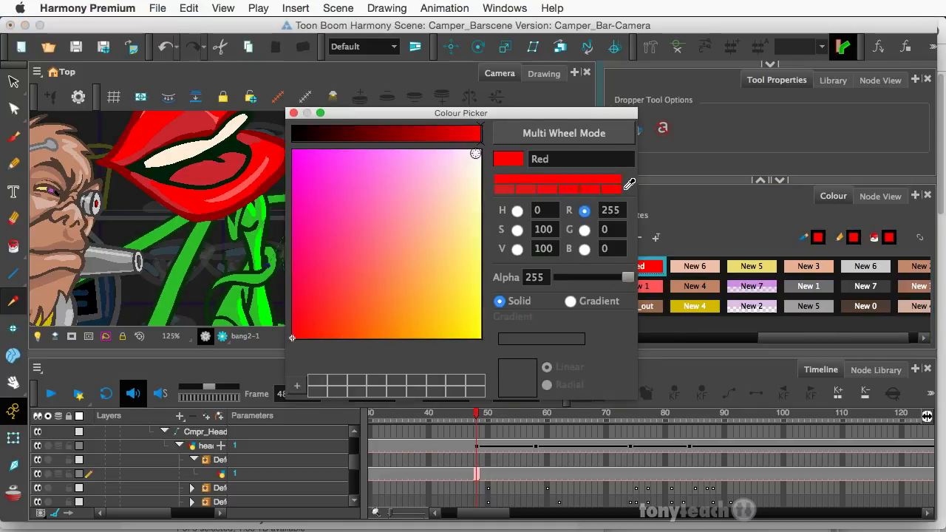
{"action": "left_click_drag", "start_coordinate": [460, 112], "coordinate": [728, 135]}
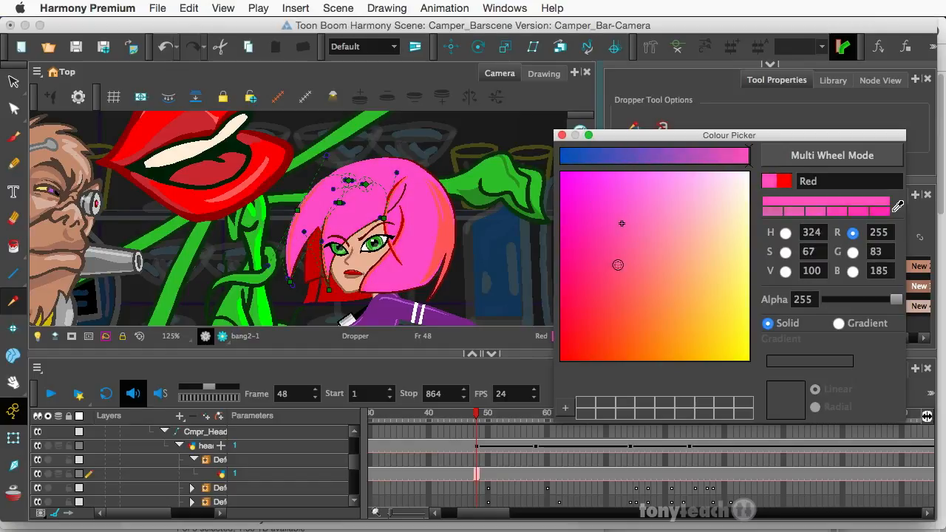
{"action": "left_click", "coordinate": [719, 318]}
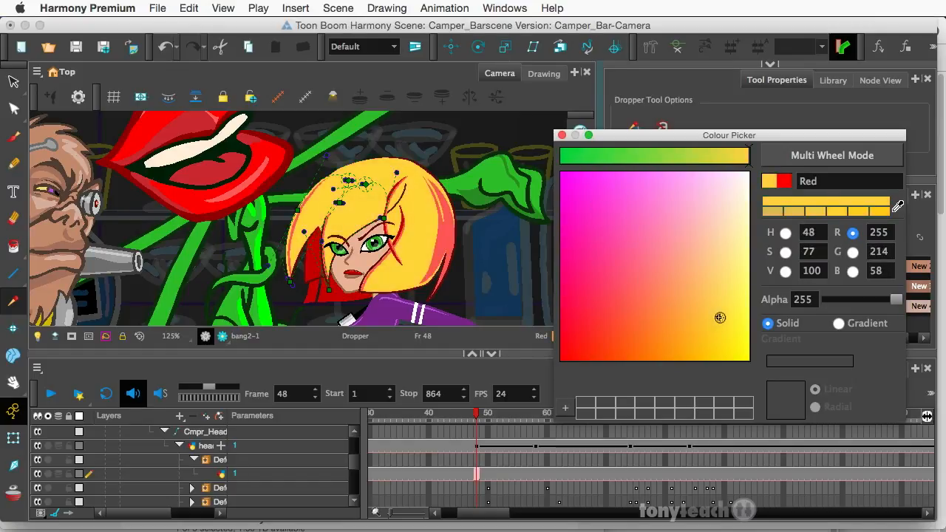
{"action": "left_click", "coordinate": [642, 335]}
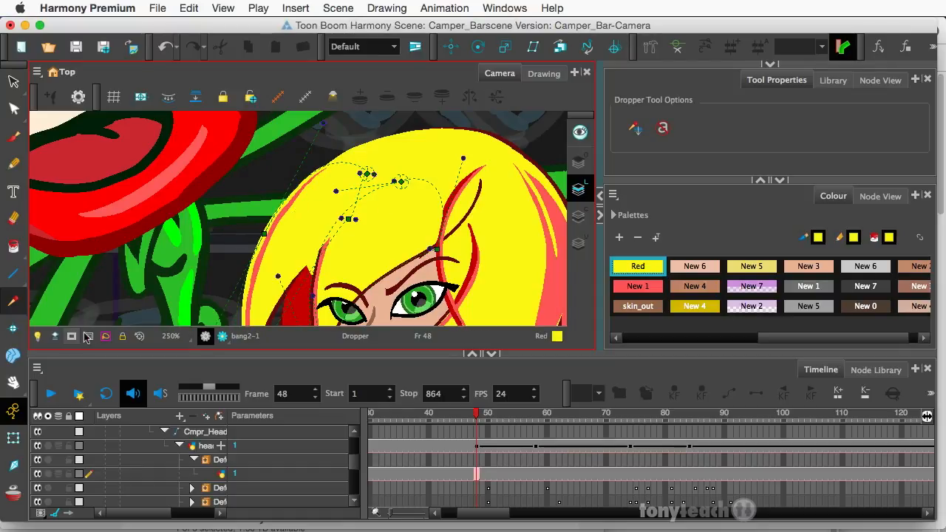
Select the new deformer group and edit the hair lock's envelope rest shape.
{"action": "left_click", "coordinate": [649, 47]}
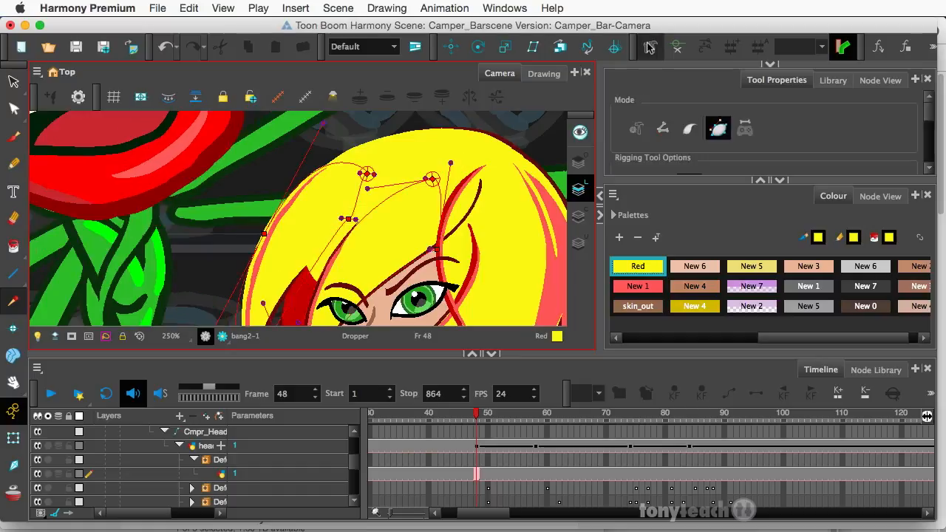
{"action": "left_click", "coordinate": [648, 46]}
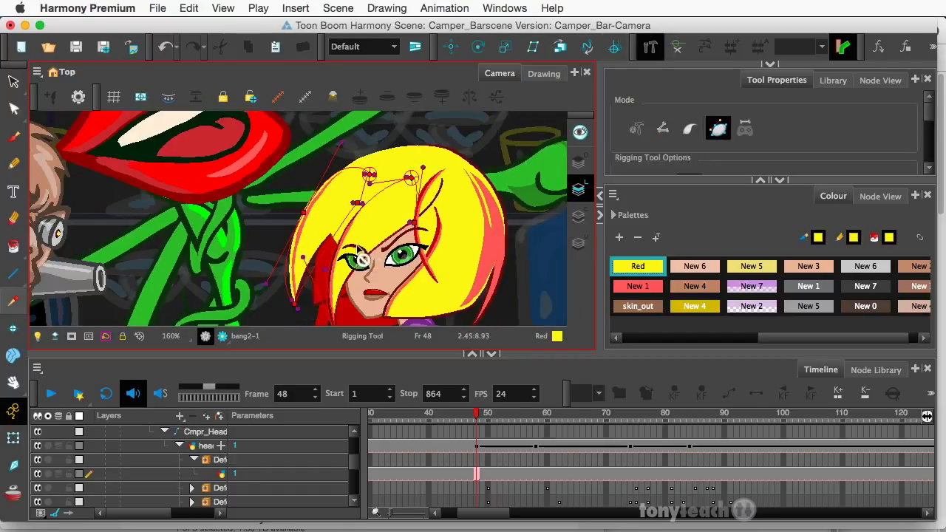
{"action": "mouse_move", "coordinate": [333, 222]}
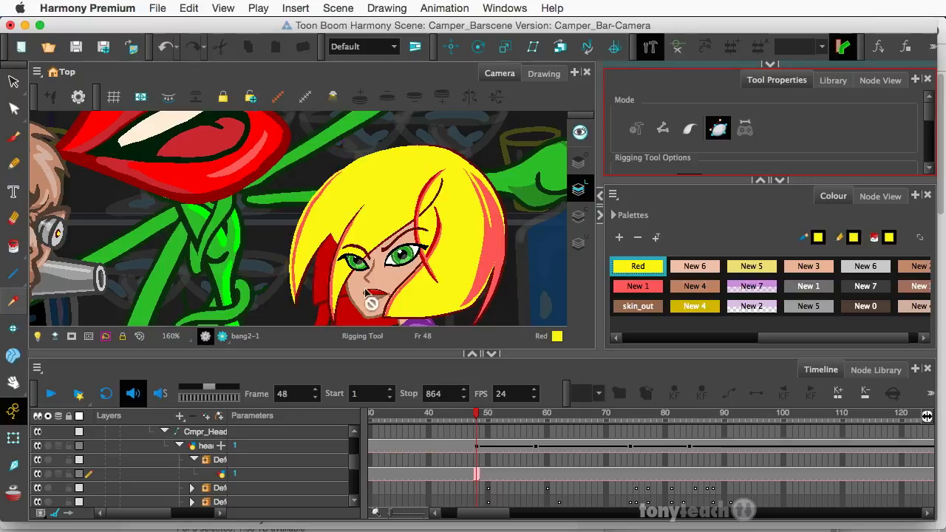
{"action": "left_click", "coordinate": [214, 459]}
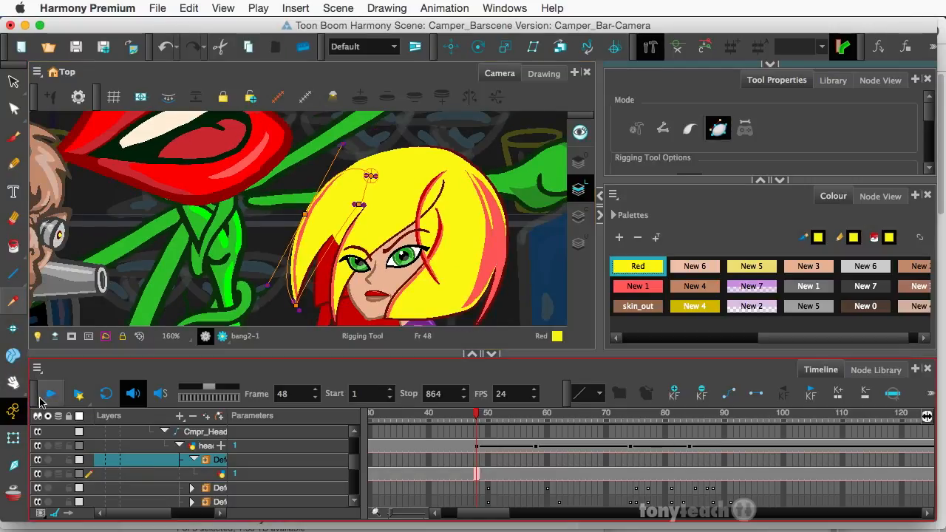
{"action": "mouse_move", "coordinate": [85, 419]}
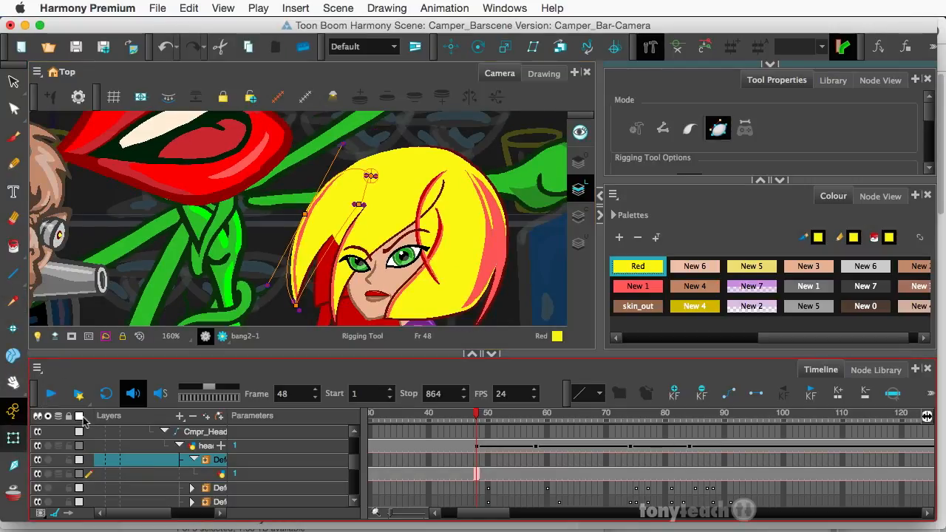
{"action": "left_click", "coordinate": [613, 46]}
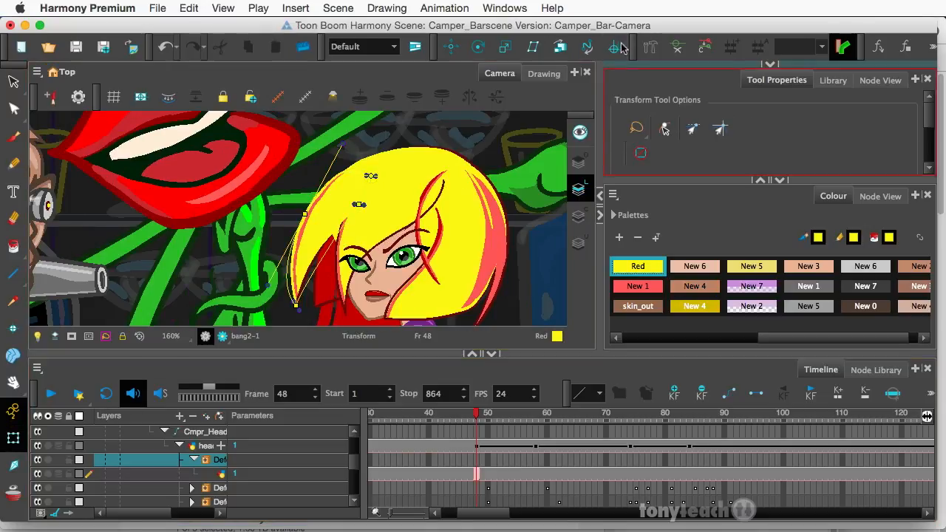
{"action": "left_click", "coordinate": [648, 46]}
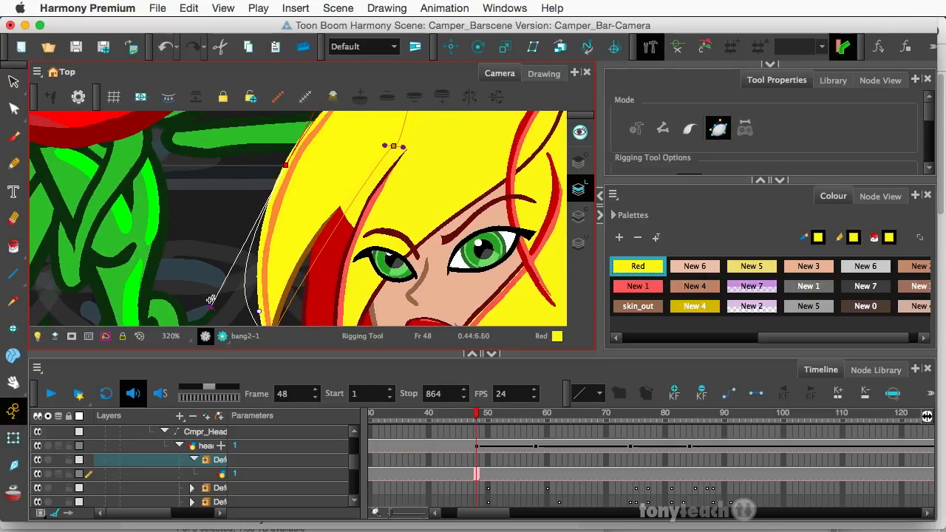
{"action": "mouse_move", "coordinate": [208, 308]}
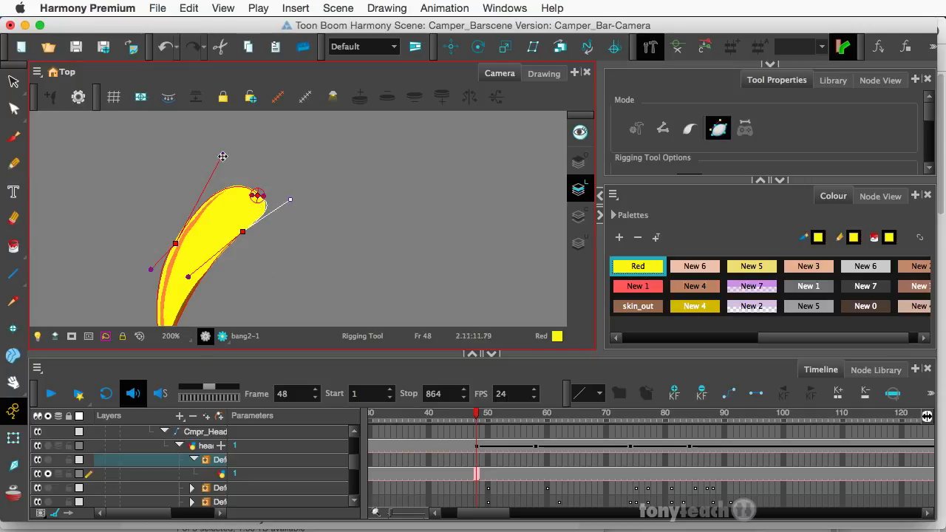
Drag an envelope deformer handle so the curve fits the lock's contour.
{"action": "left_click_drag", "start_coordinate": [223, 156], "coordinate": [232, 150]}
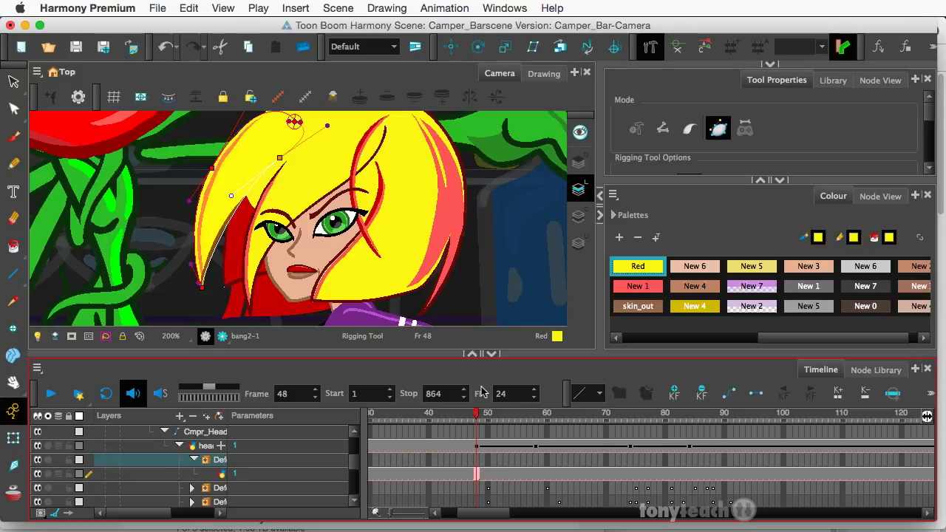
{"action": "mouse_move", "coordinate": [619, 362]}
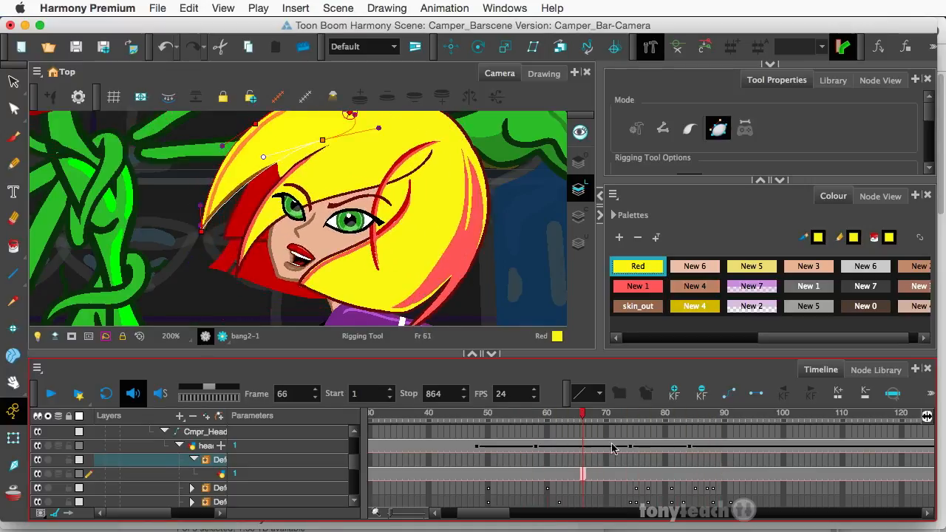
Scrub to frame 67 to see the rigged bang follow the leaning head.
{"action": "left_click", "coordinate": [652, 414]}
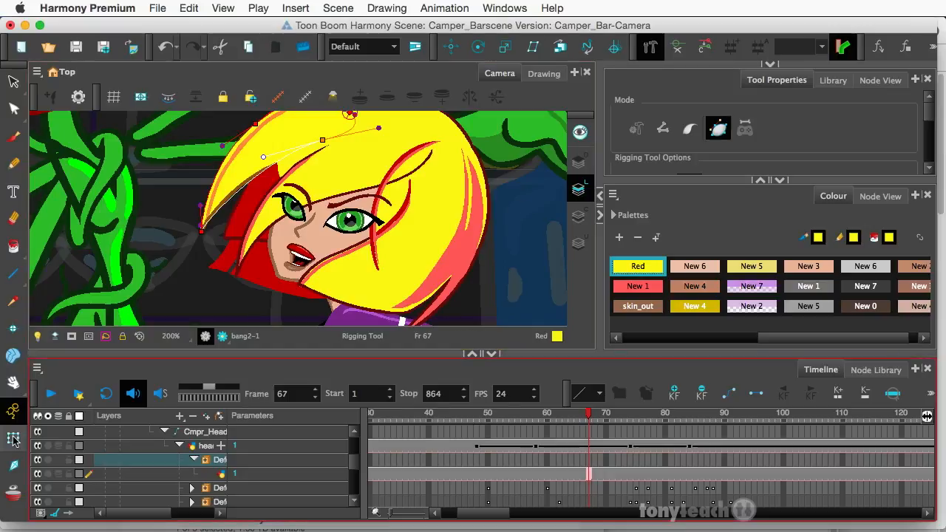
Switch to the Transform tool and compare the bang at frames 48, 73 and 47.
{"action": "left_click", "coordinate": [13, 438]}
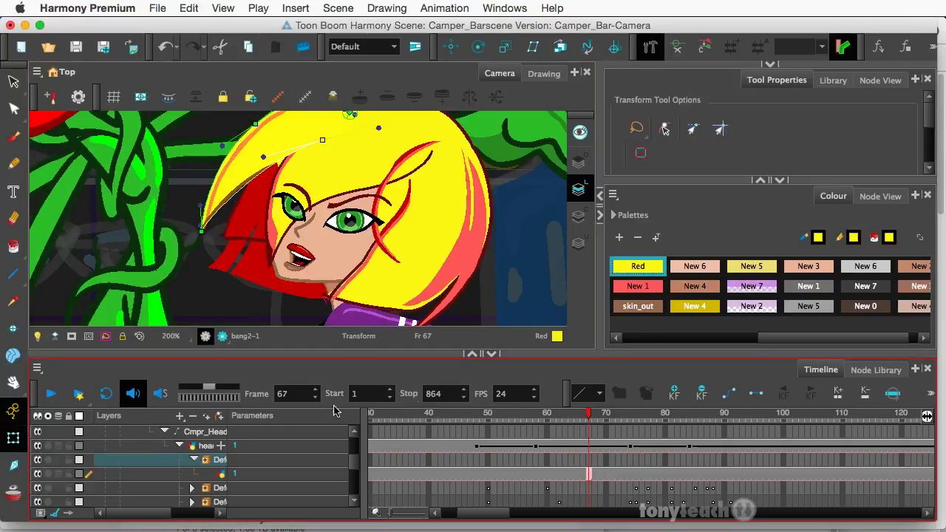
{"action": "left_click", "coordinate": [475, 413]}
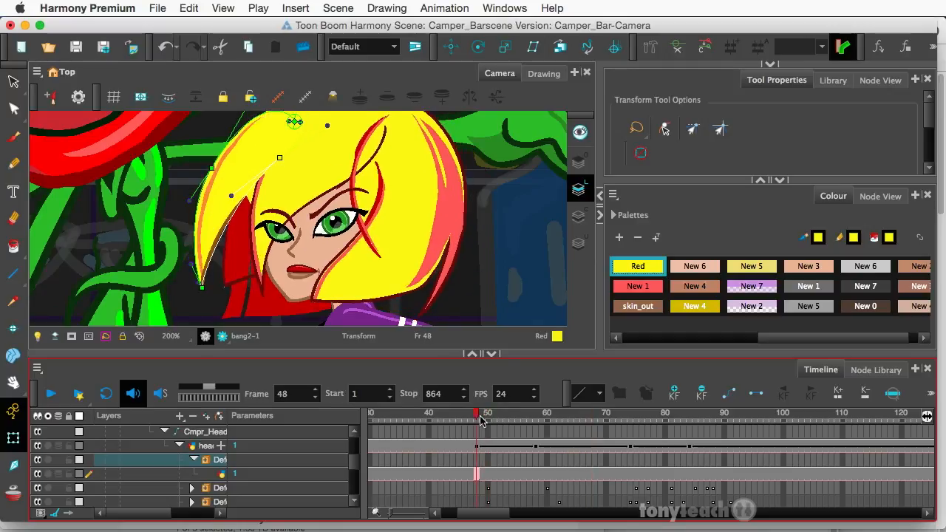
{"action": "left_click", "coordinate": [622, 414]}
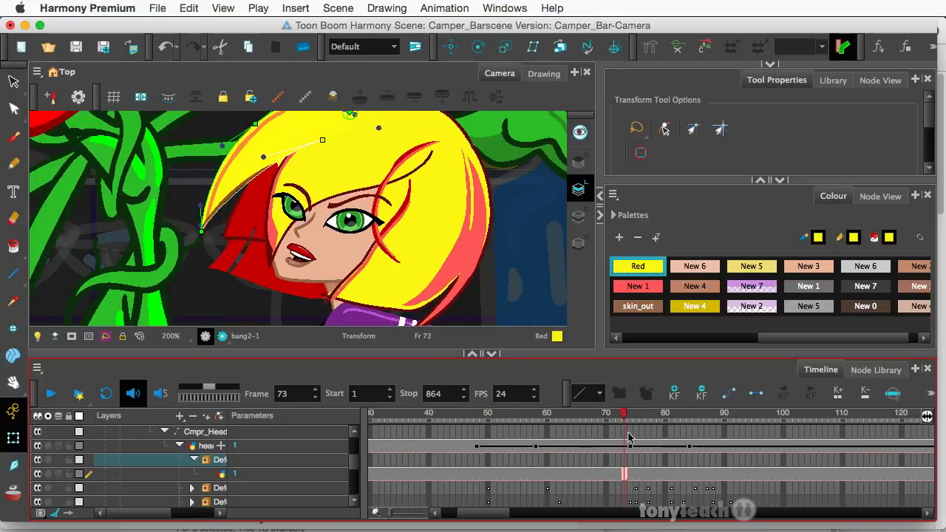
{"action": "left_click", "coordinate": [576, 414]}
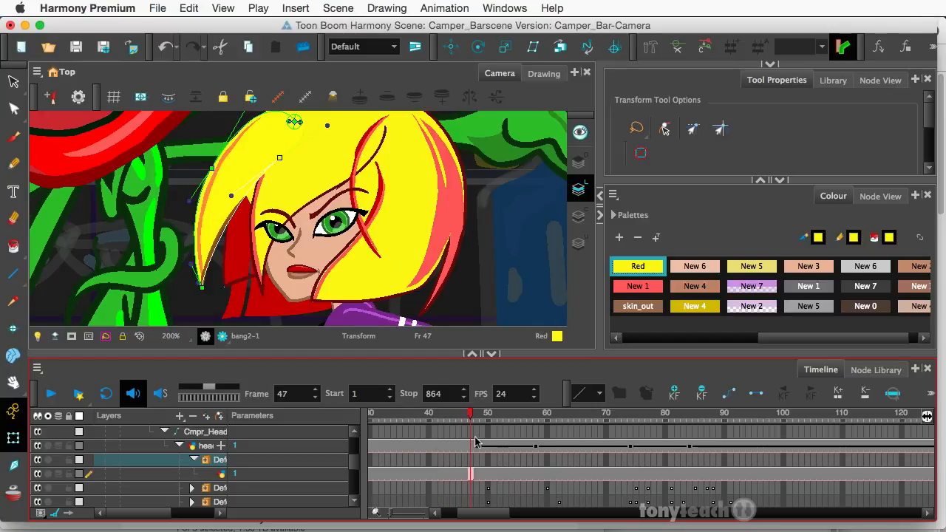
{"action": "left_click", "coordinate": [550, 412]}
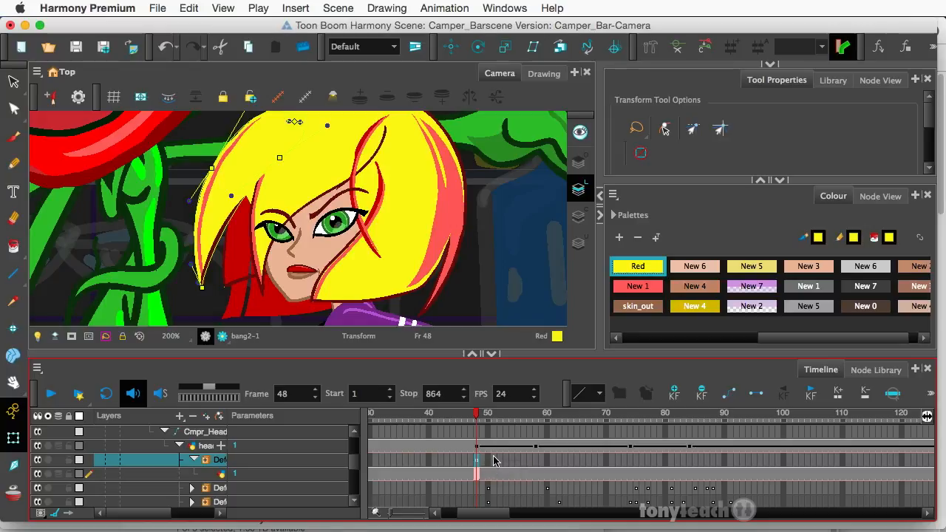
{"action": "mouse_move", "coordinate": [479, 415]}
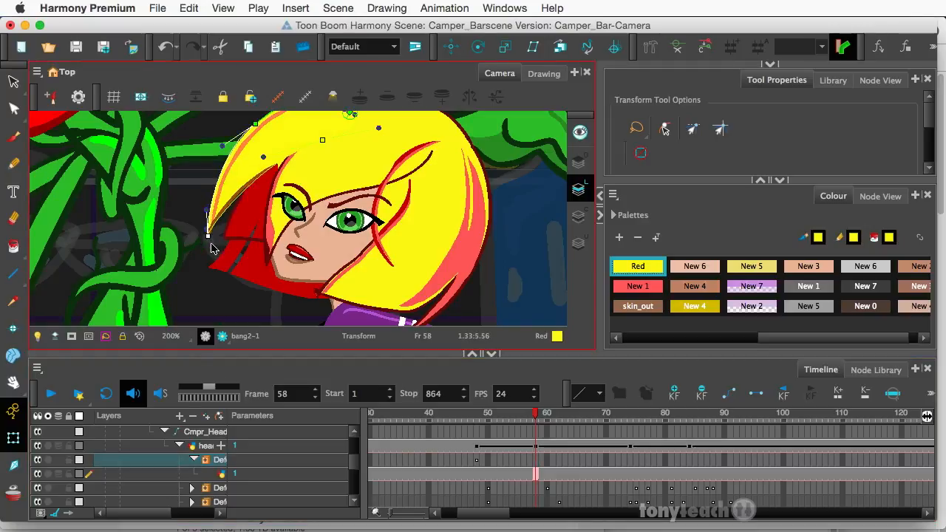
At frame 58, swing the lock's tip outward and bend its upper part, checking frame 55.
{"action": "left_click_drag", "start_coordinate": [211, 247], "coordinate": [236, 262]}
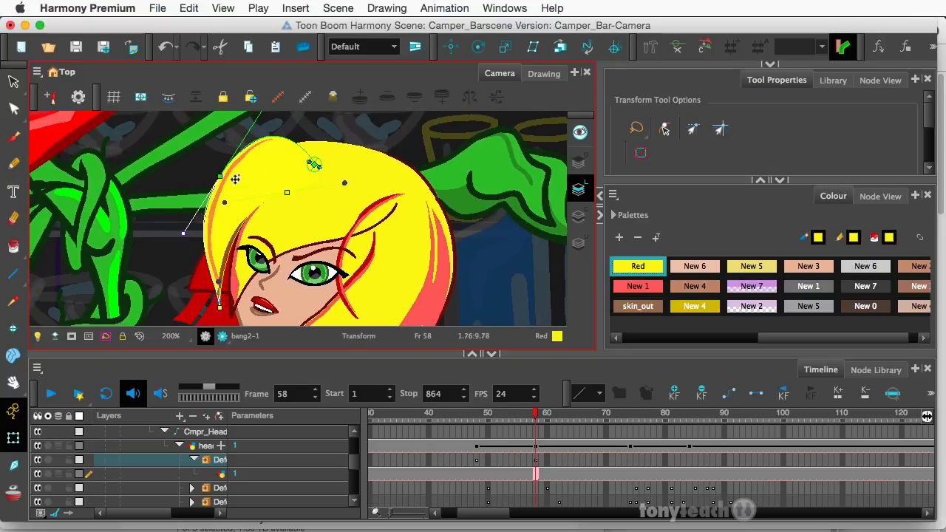
{"action": "left_click_drag", "start_coordinate": [235, 178], "coordinate": [174, 227]}
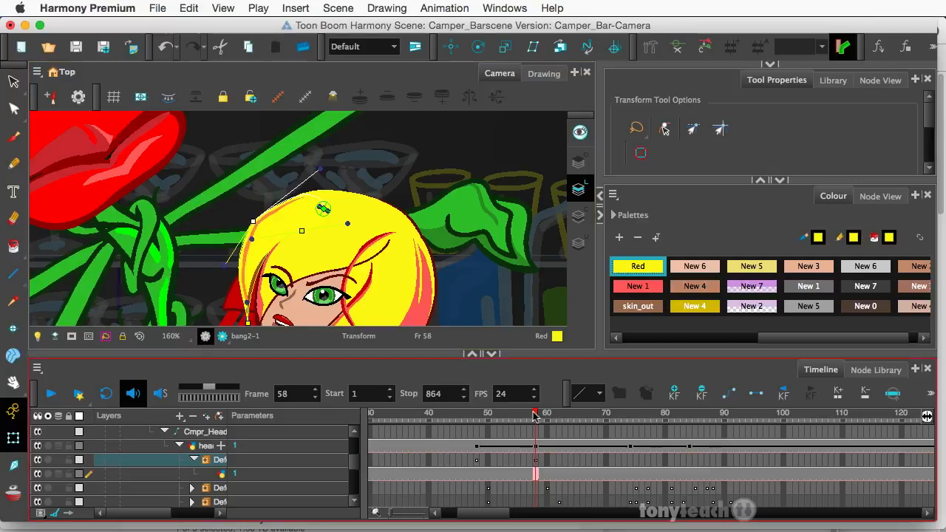
{"action": "left_click", "coordinate": [518, 413]}
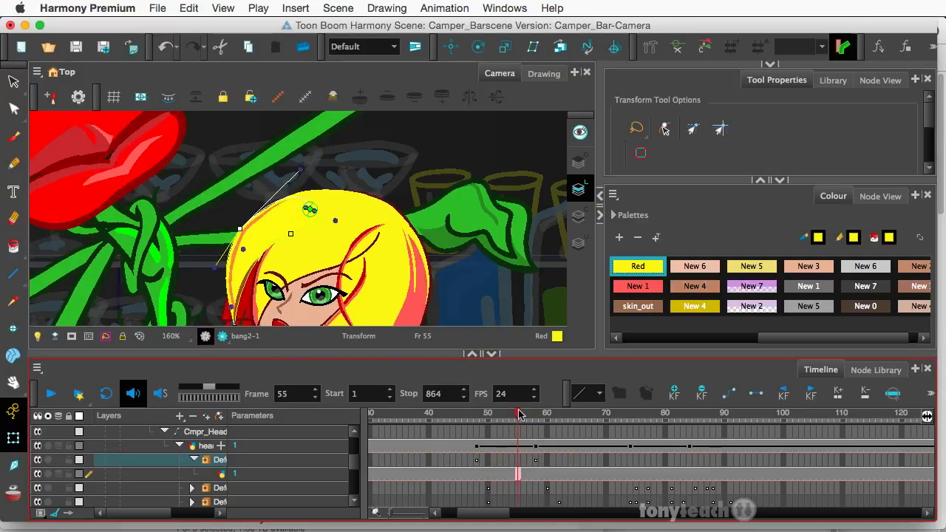
{"action": "left_click", "coordinate": [512, 414]}
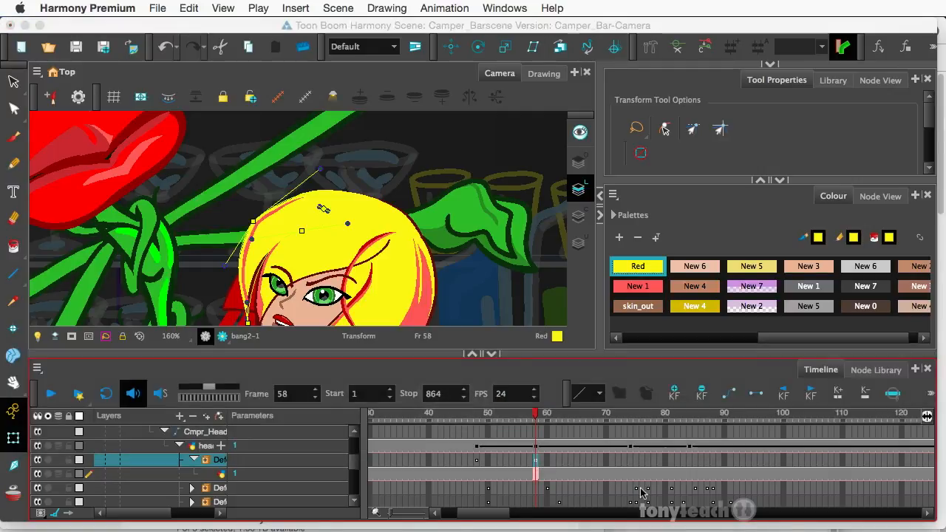
{"action": "mouse_move", "coordinate": [632, 465]}
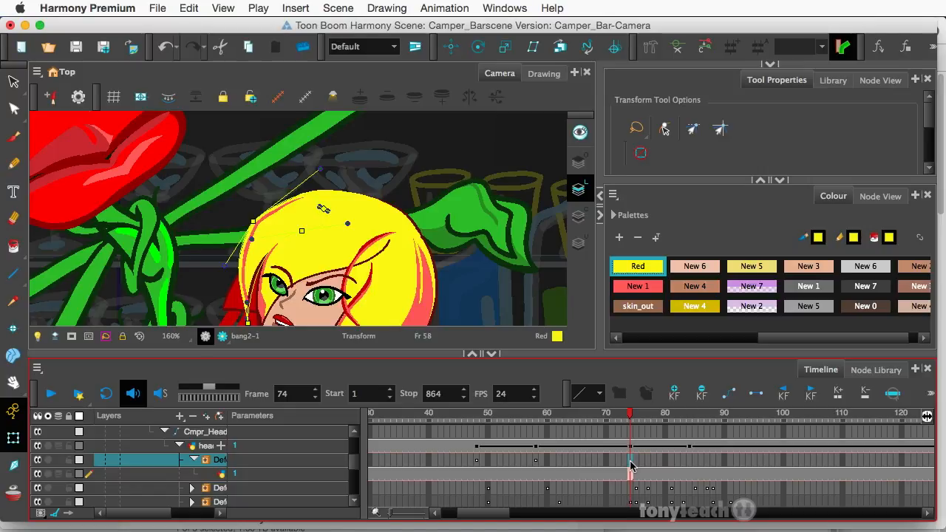
{"action": "mouse_move", "coordinate": [629, 458]}
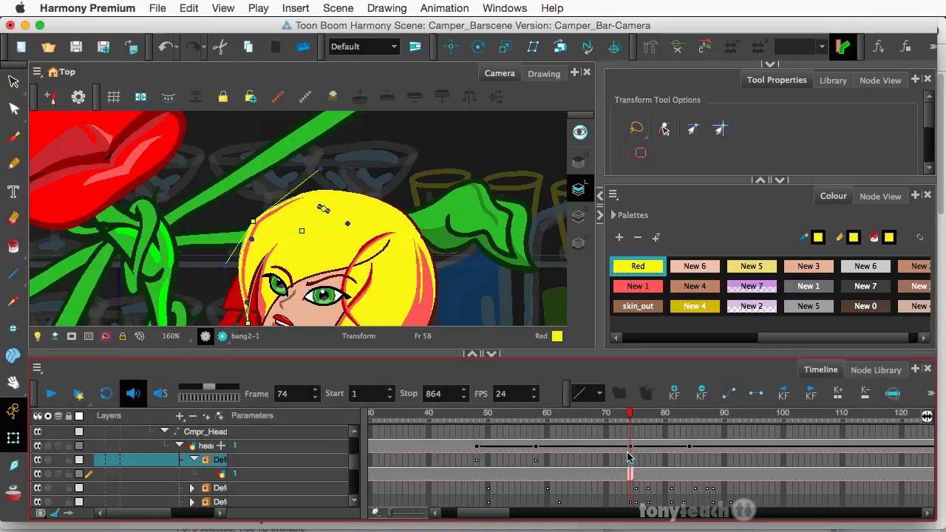
Copy the frame-58 hair key and paste it at frame 74.
{"action": "key", "text": "cmd+v"}
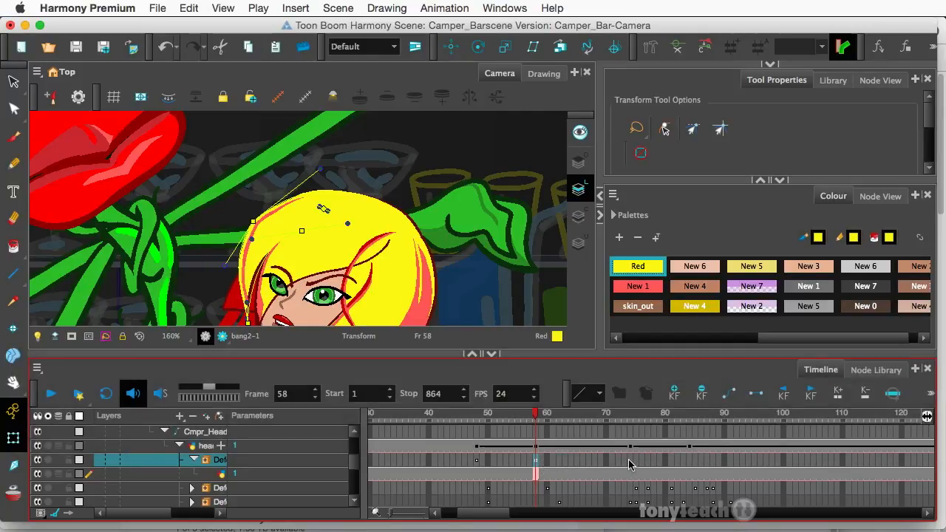
{"action": "key", "text": "cmd+v"}
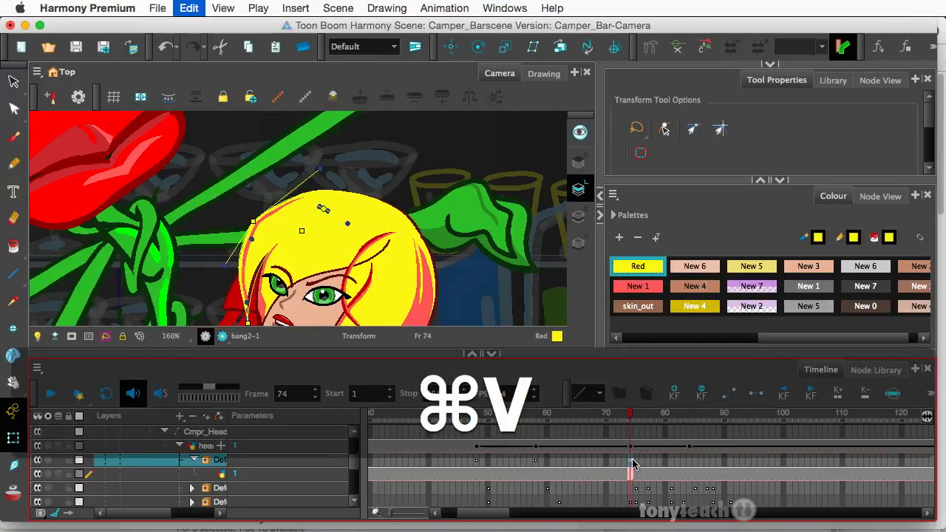
{"action": "key", "text": "cmd+v"}
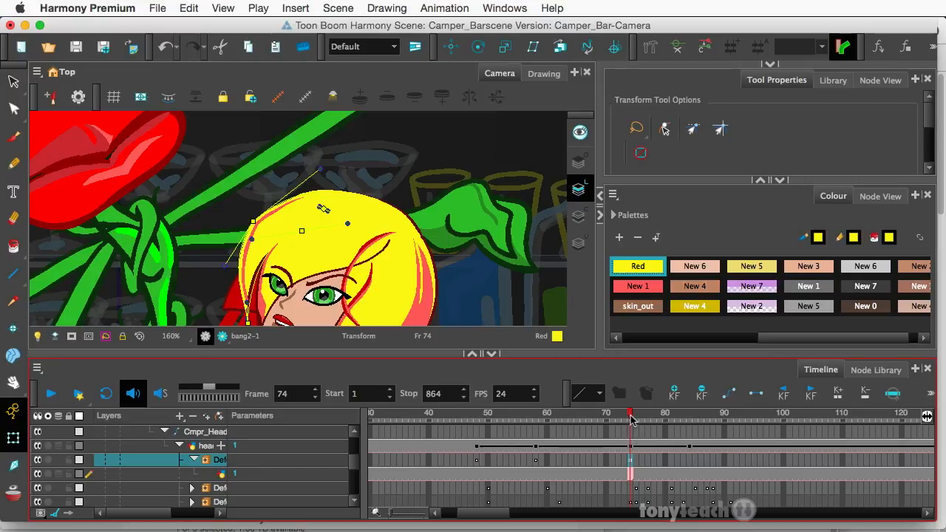
{"action": "left_click", "coordinate": [648, 413]}
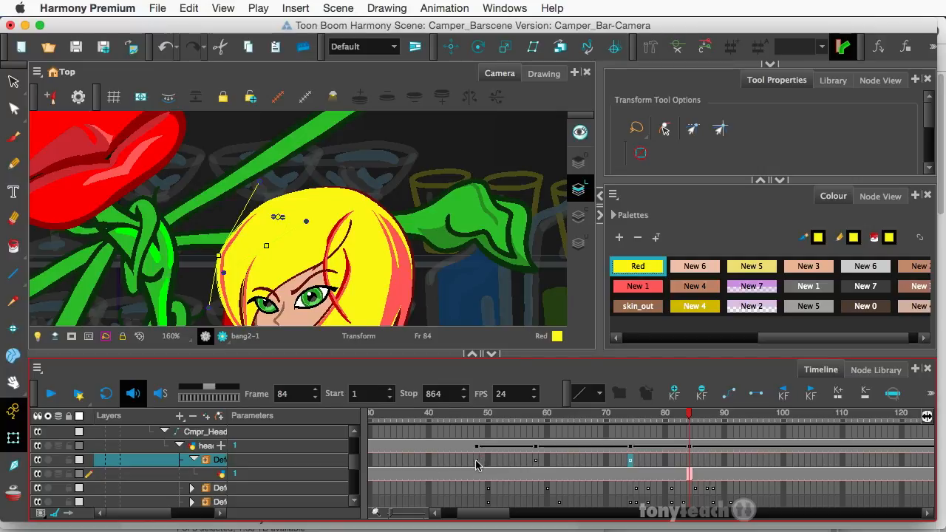
Set a hair deformer key at frame 84 and check the sway at frame 81.
{"action": "key", "text": "cmd+c"}
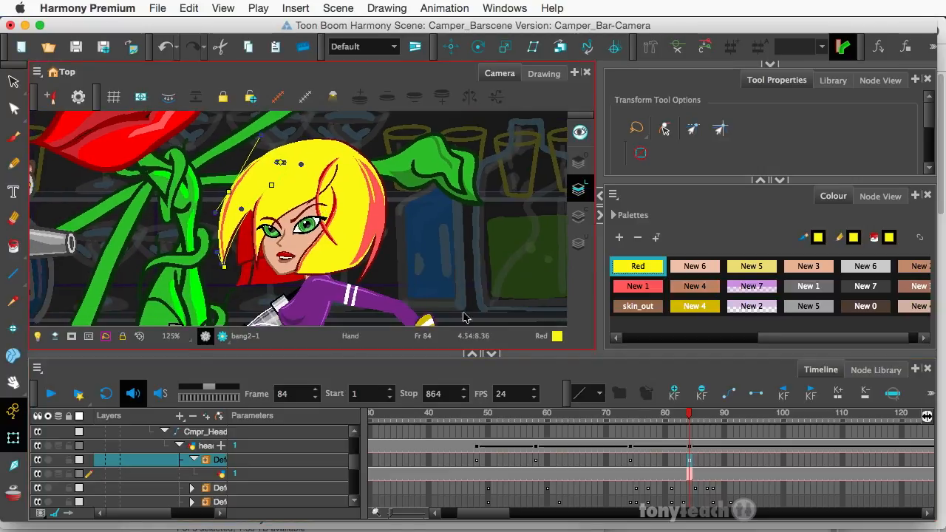
{"action": "left_click", "coordinate": [665, 413]}
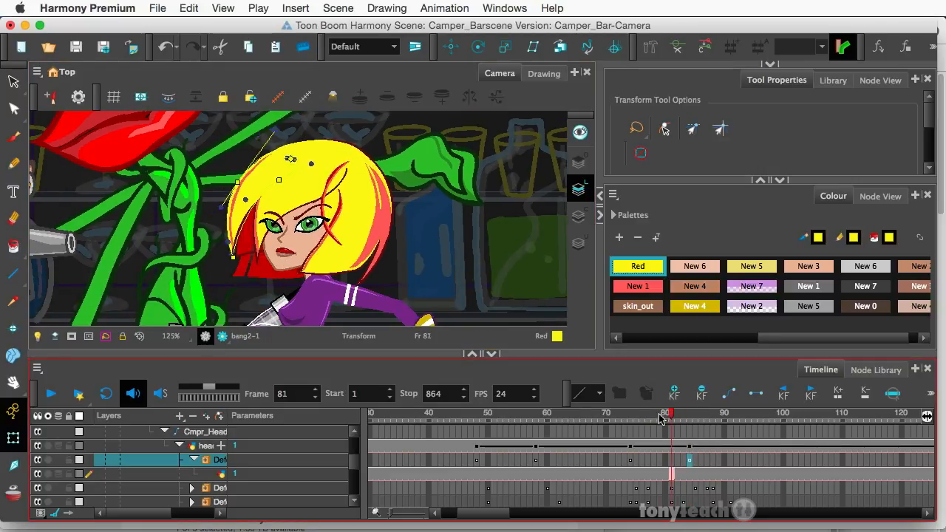
{"action": "left_click", "coordinate": [483, 412]}
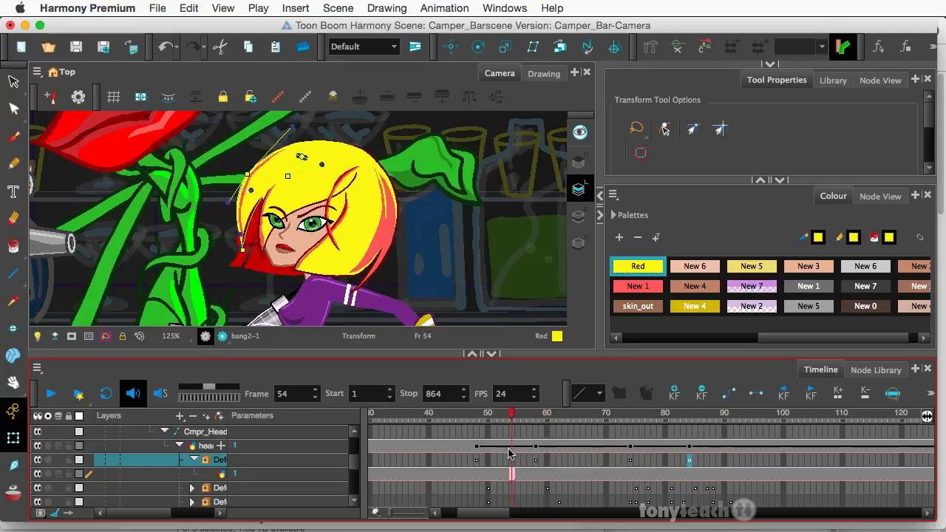
Shift the hair deformer keys later: 48 to 51, 74 to 77, 84 to 88.
{"action": "left_click_drag", "start_coordinate": [512, 465], "coordinate": [477, 465]}
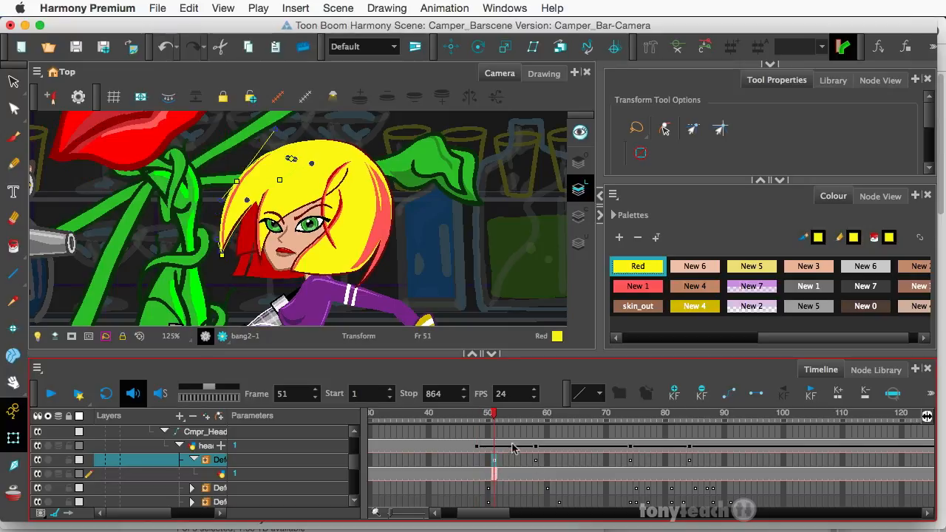
{"action": "left_click", "coordinate": [500, 412]}
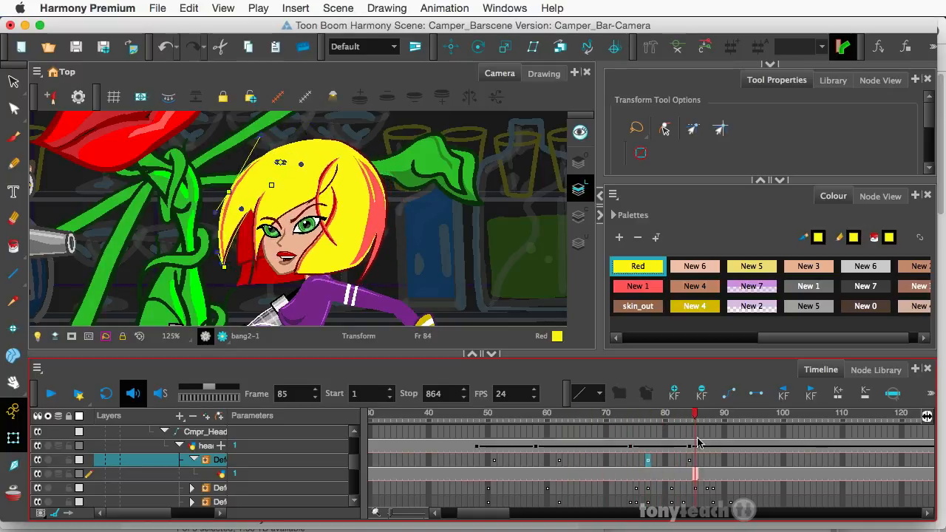
{"action": "left_click", "coordinate": [688, 413]}
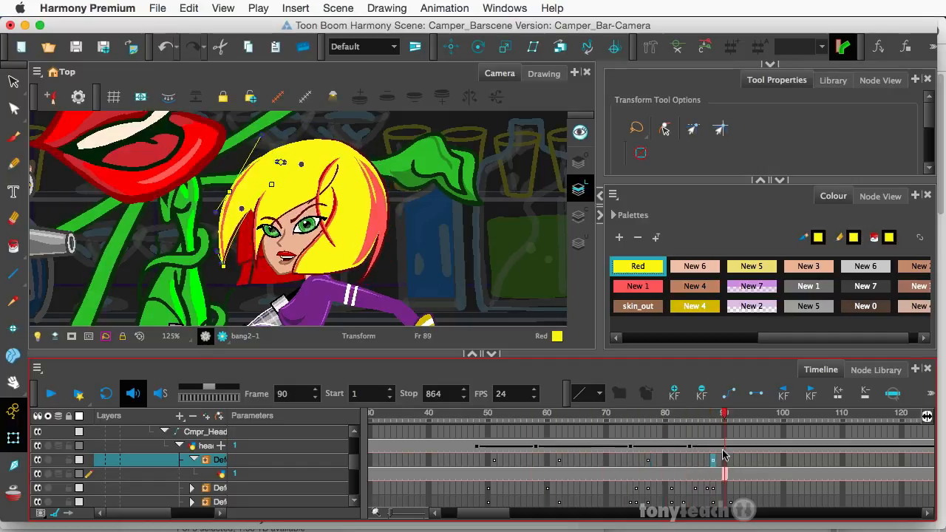
{"action": "left_click", "coordinate": [558, 414]}
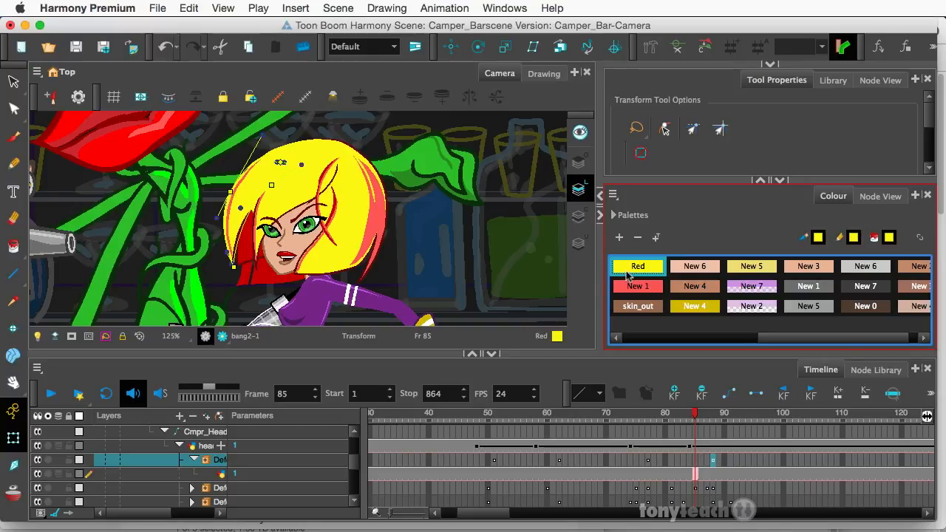
Eyedrop a red colour into the Red palette swatch, replacing the yellow.
{"action": "double_click", "coordinate": [637, 266]}
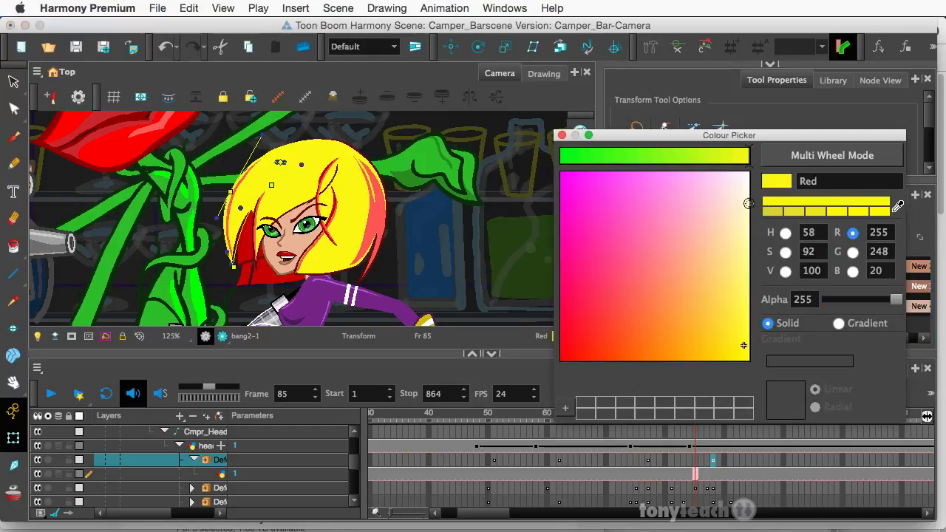
{"action": "mouse_move", "coordinate": [768, 236]}
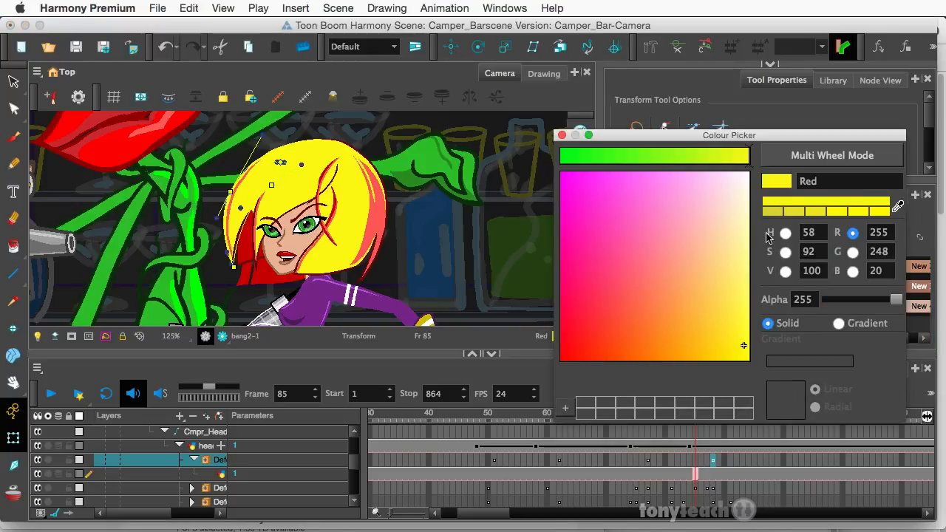
{"action": "left_click", "coordinate": [896, 206]}
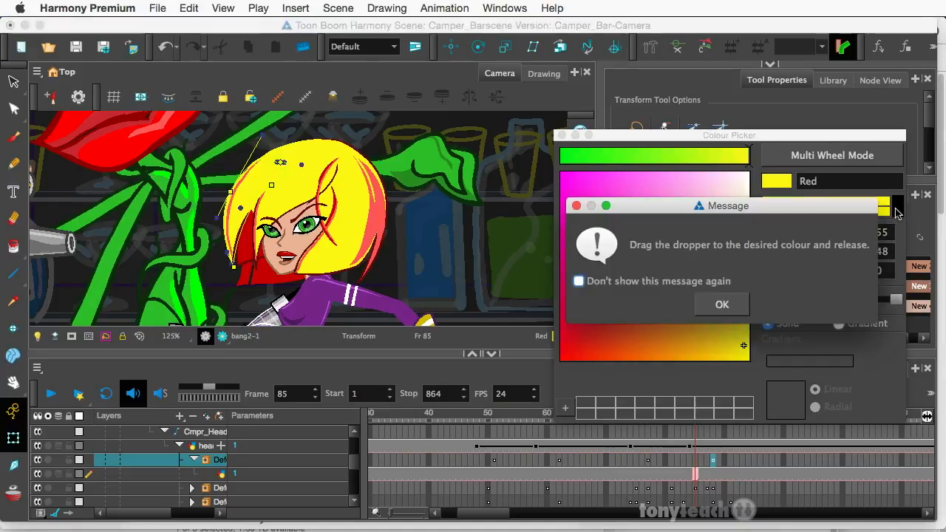
{"action": "left_click", "coordinate": [721, 304]}
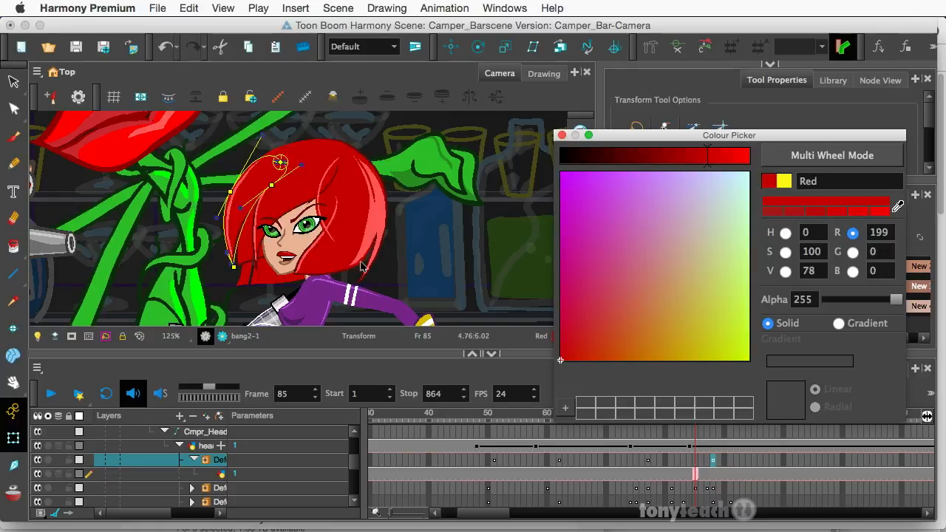
{"action": "mouse_move", "coordinate": [563, 136]}
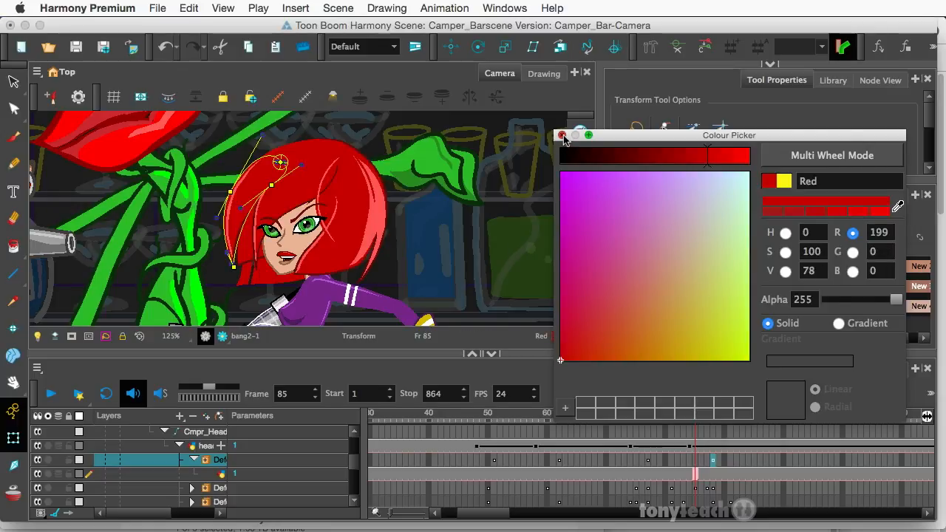
{"action": "left_click", "coordinate": [562, 135]}
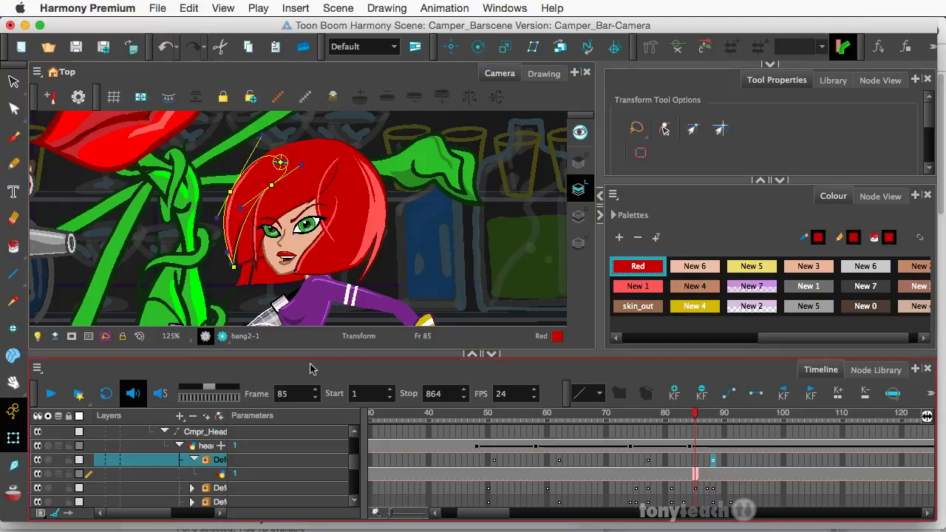
Play the animation from an earlier frame, then stop playback.
{"action": "left_click", "coordinate": [469, 413]}
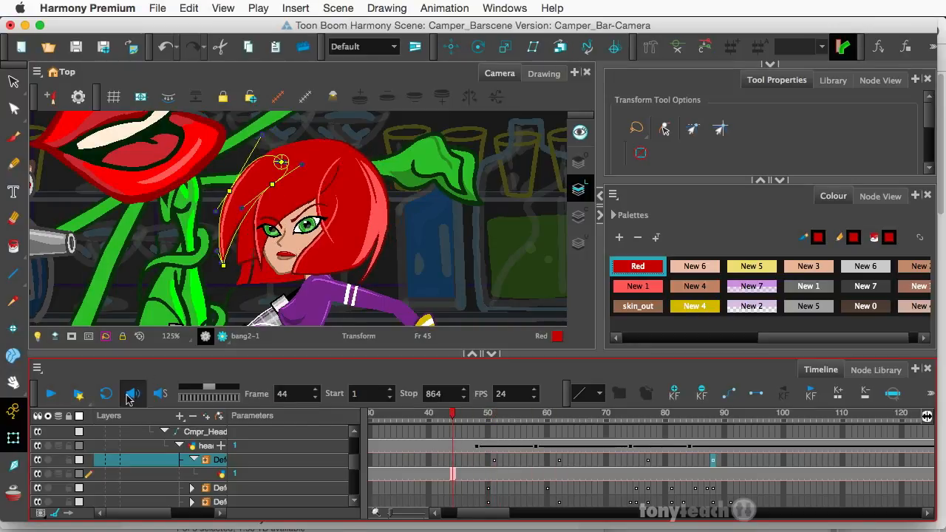
{"action": "left_click", "coordinate": [133, 394]}
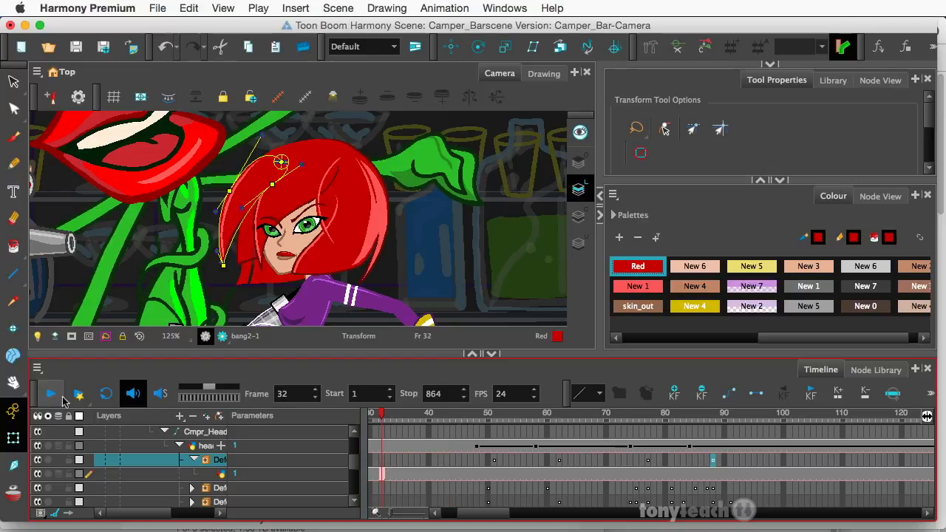
{"action": "left_click", "coordinate": [51, 393]}
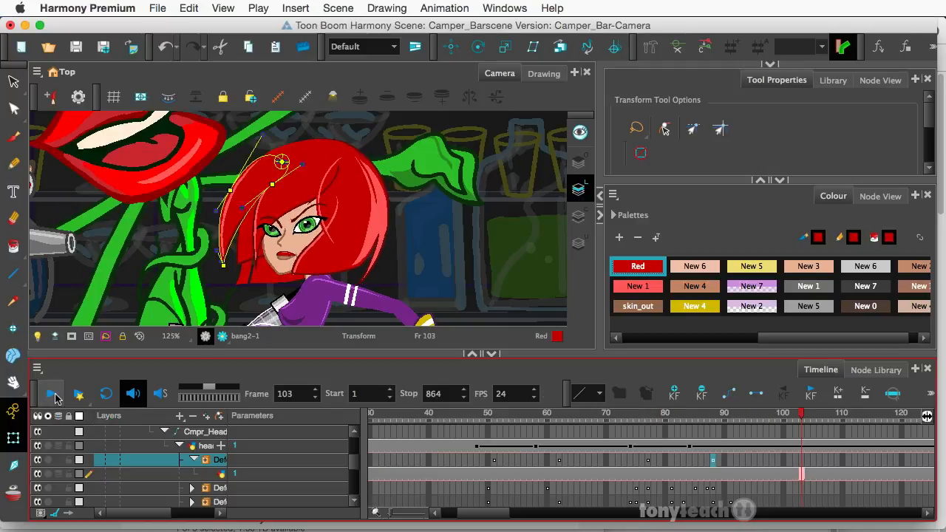
{"action": "left_click", "coordinate": [50, 394]}
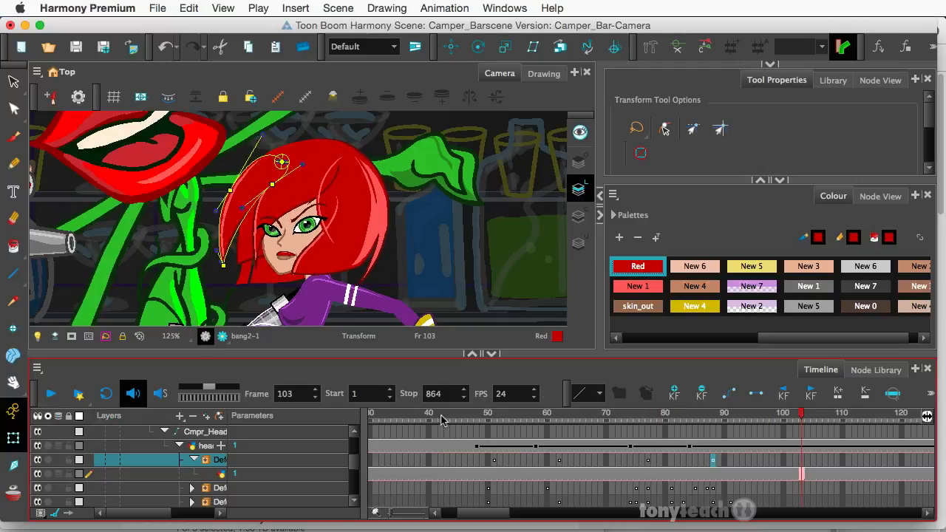
Replay from around frame 42 to watch the head lean and red bang sway.
{"action": "left_click", "coordinate": [439, 414]}
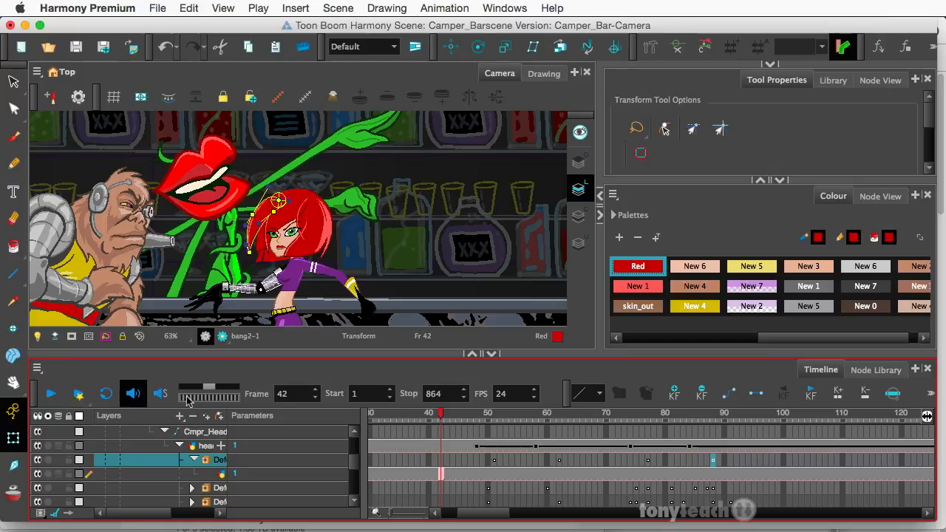
{"action": "left_click", "coordinate": [50, 393]}
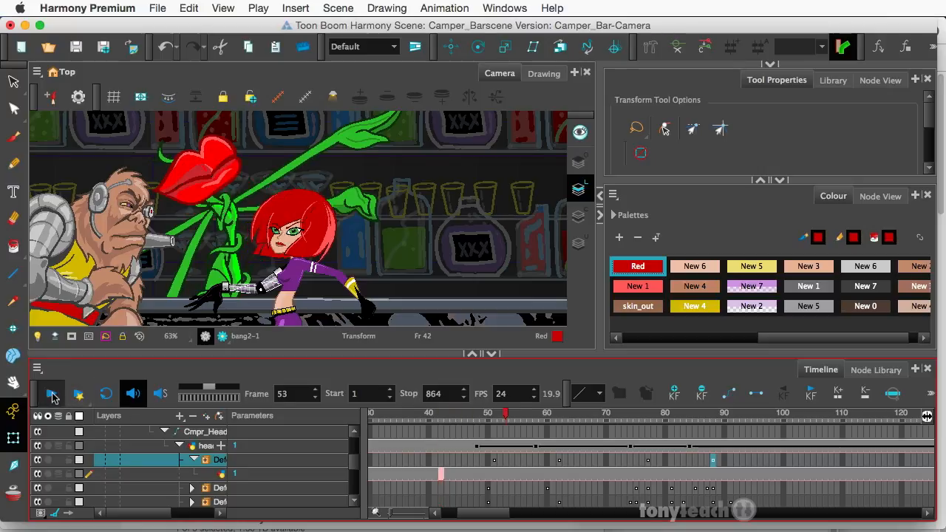
{"action": "left_click", "coordinate": [52, 393]}
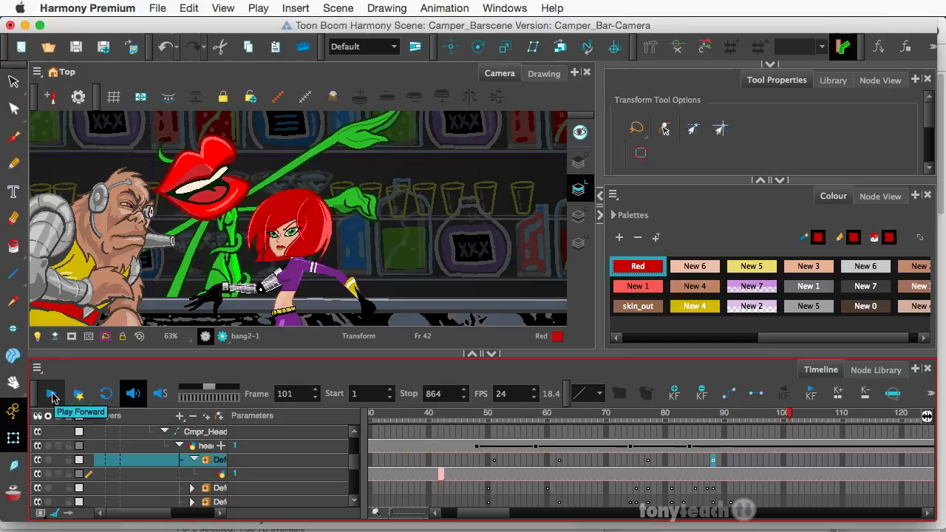
{"action": "left_click", "coordinate": [50, 393]}
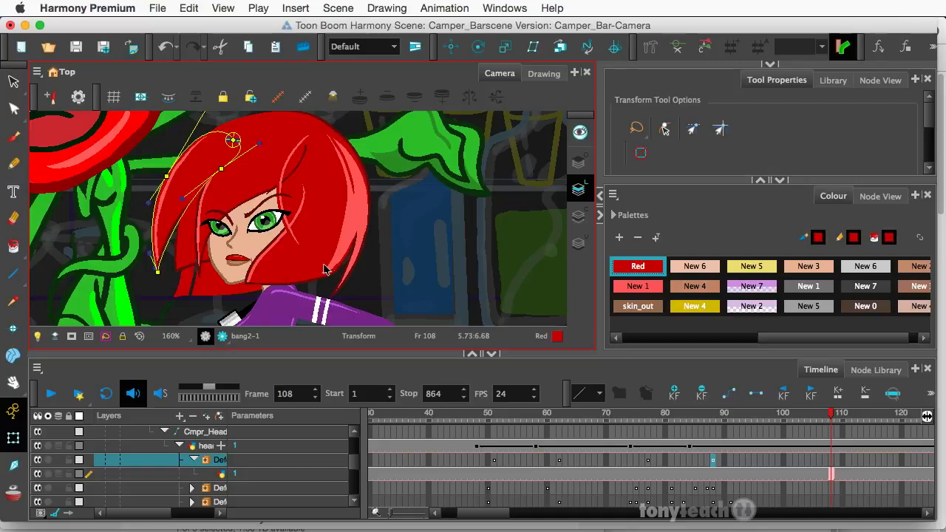
{"action": "mouse_move", "coordinate": [278, 161]}
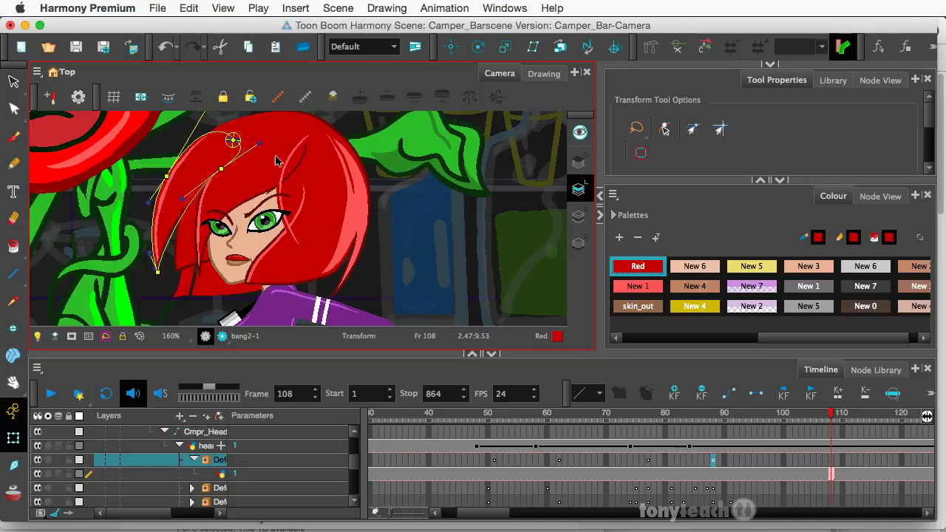
{"action": "left_click", "coordinate": [486, 413]}
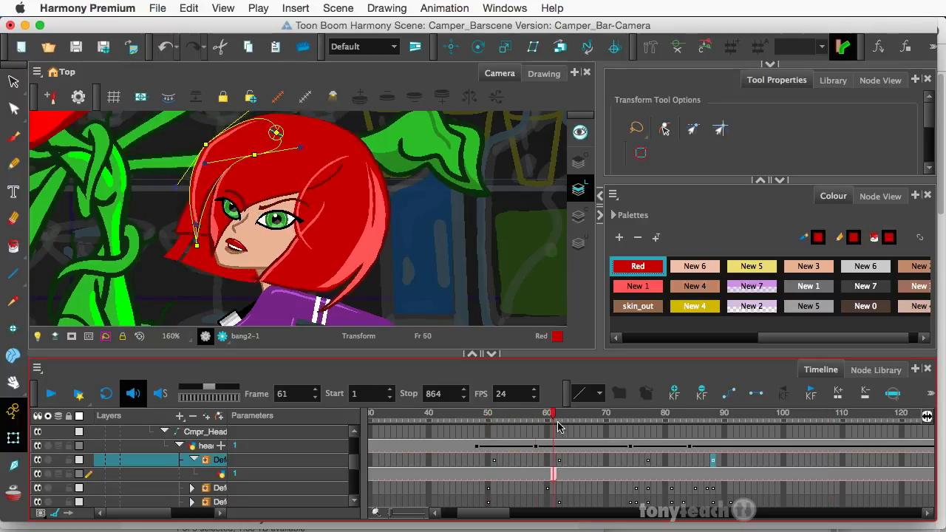
{"action": "left_click_drag", "start_coordinate": [552, 412], "coordinate": [511, 412]}
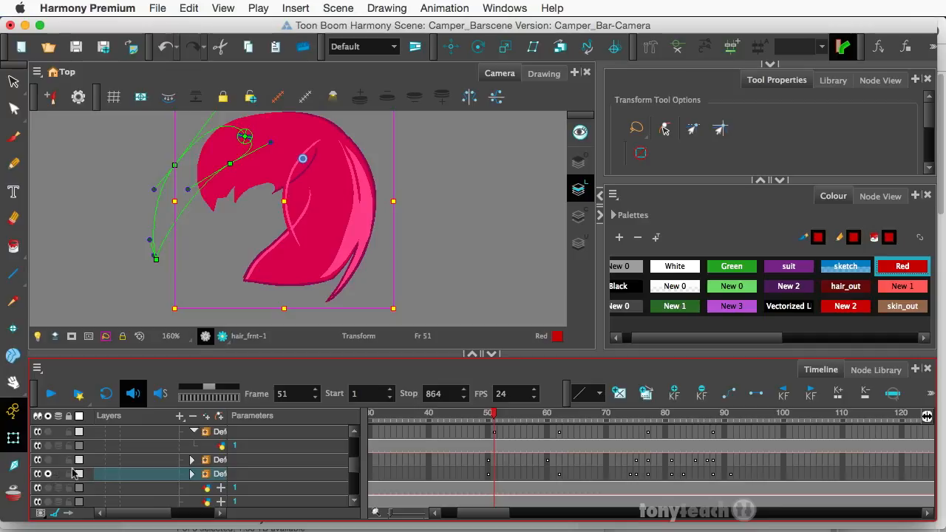
{"action": "mouse_move", "coordinate": [99, 431]}
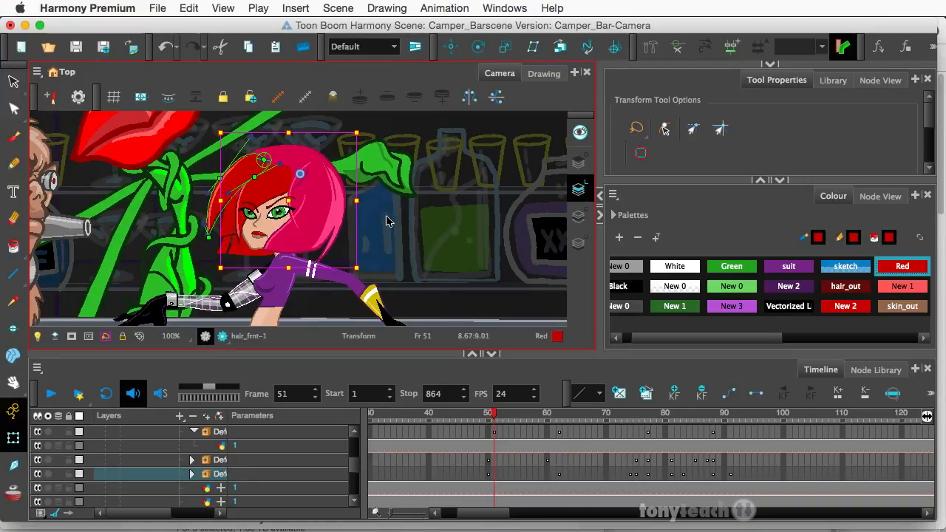
{"action": "mouse_move", "coordinate": [595, 427]}
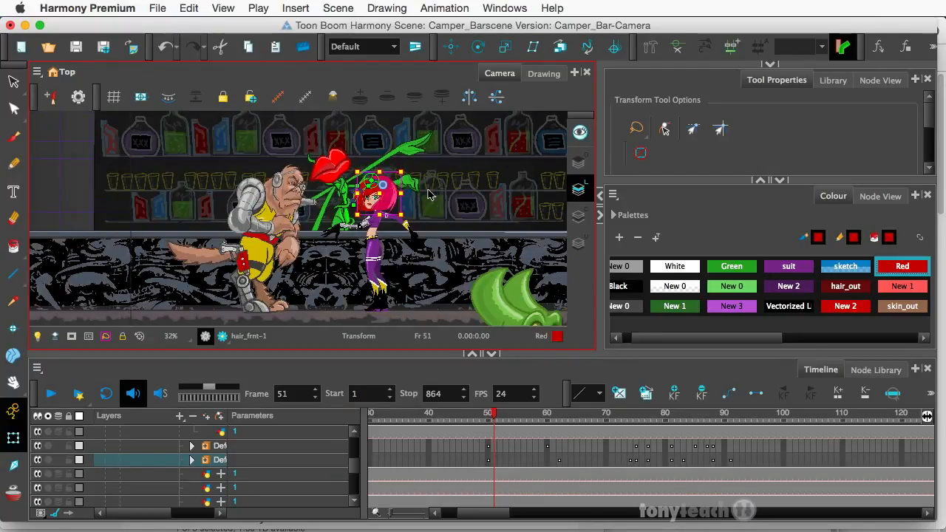
{"action": "mouse_move", "coordinate": [454, 230]}
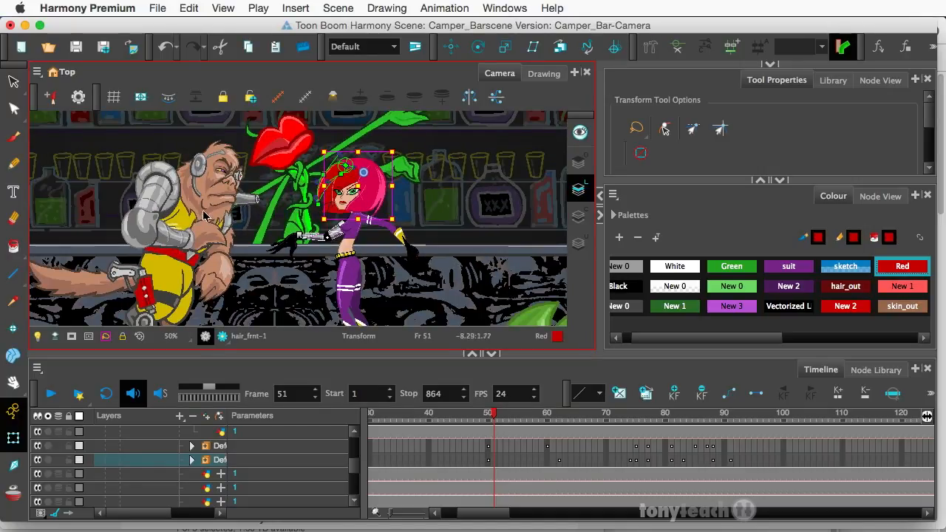
{"action": "mouse_move", "coordinate": [373, 330]}
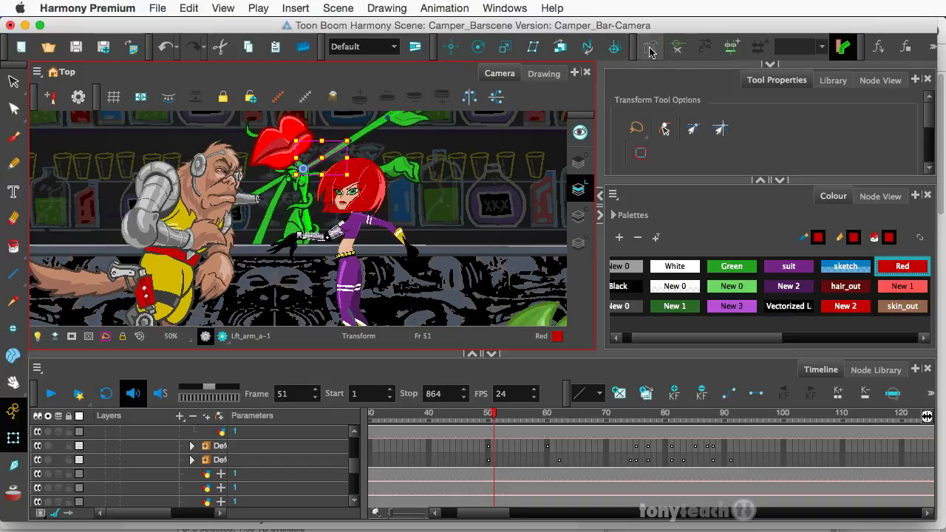
{"action": "mouse_move", "coordinate": [414, 162]}
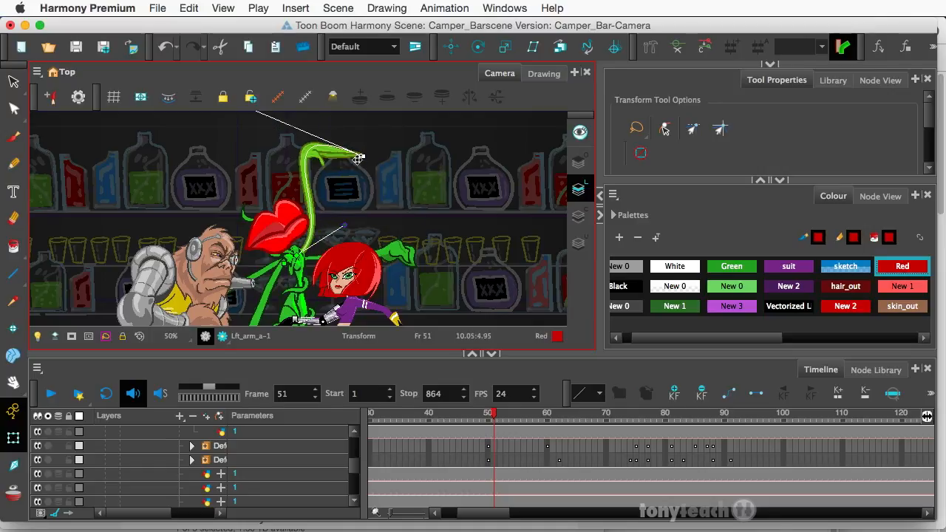
Bend the plant monster's arm up and out right, then shift its body-1 drawing.
{"action": "left_click_drag", "start_coordinate": [358, 159], "coordinate": [404, 205]}
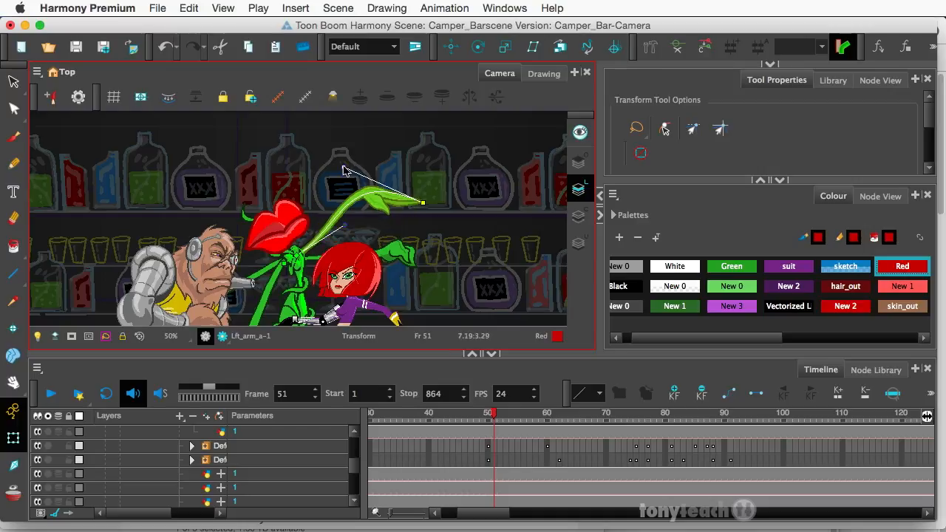
{"action": "left_click_drag", "start_coordinate": [344, 170], "coordinate": [303, 277]}
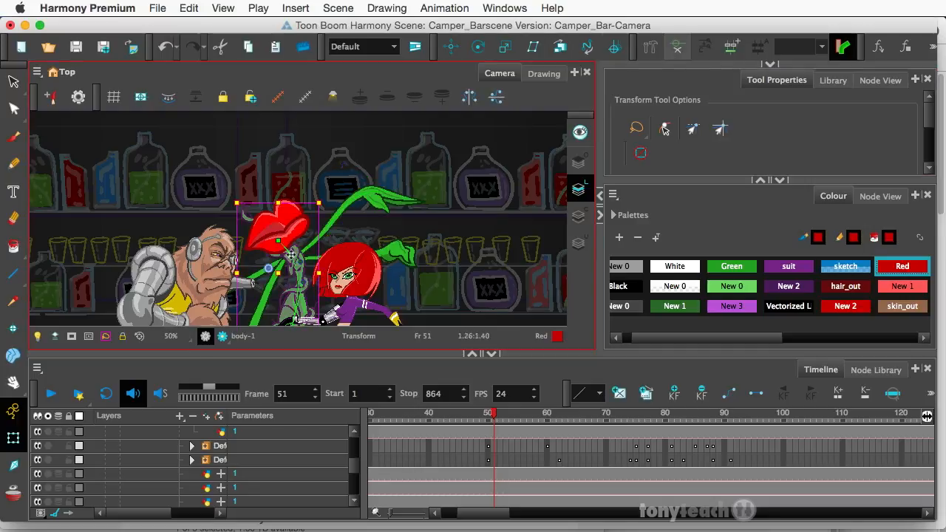
{"action": "left_click_drag", "start_coordinate": [280, 222], "coordinate": [279, 240]}
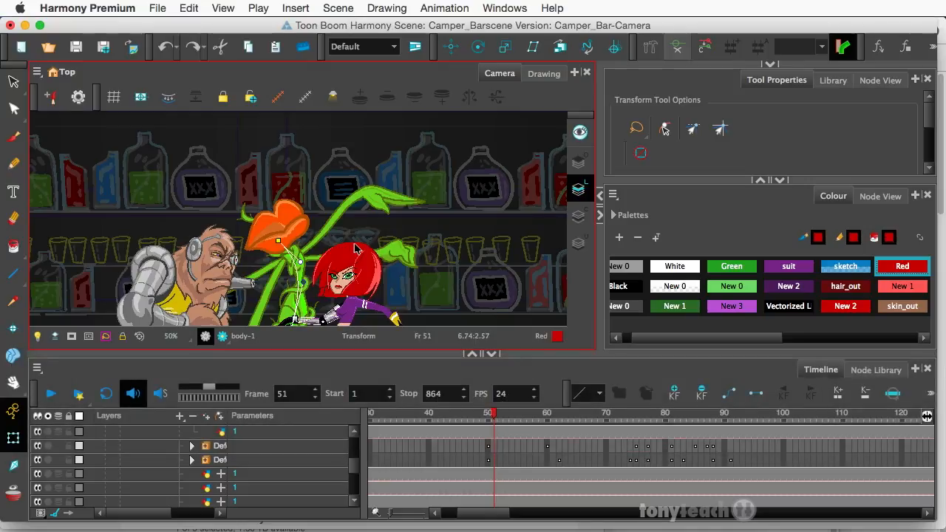
{"action": "key", "text": "cmd"}
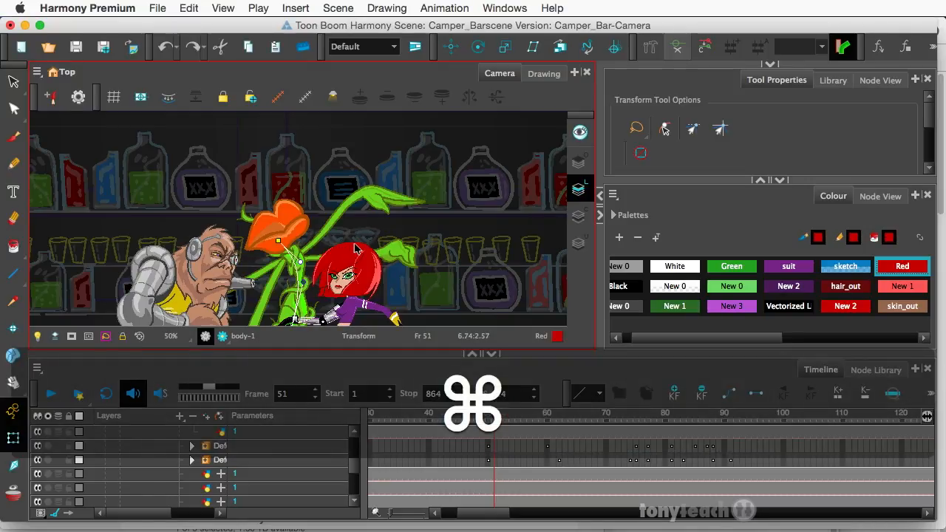